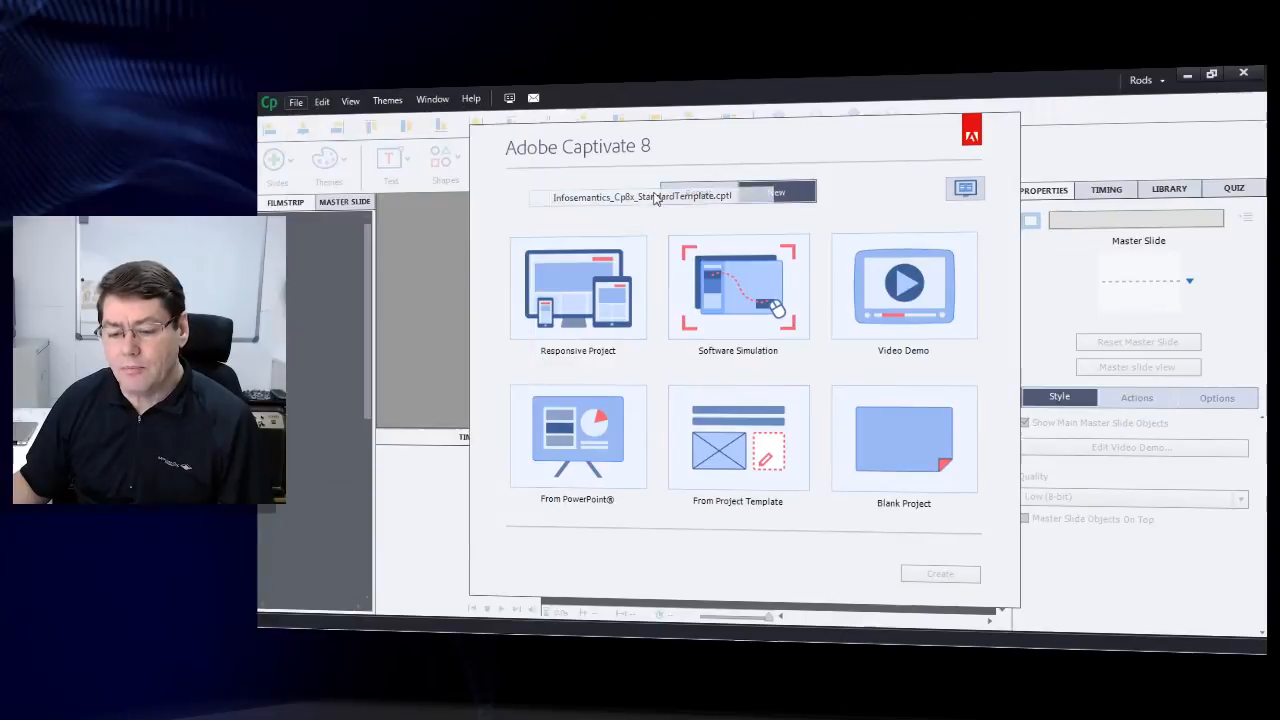
# Step: Open Infosemantics_Cp8x_StandardTemplate.cptl from the recent files list
pyautogui.click(640, 196)
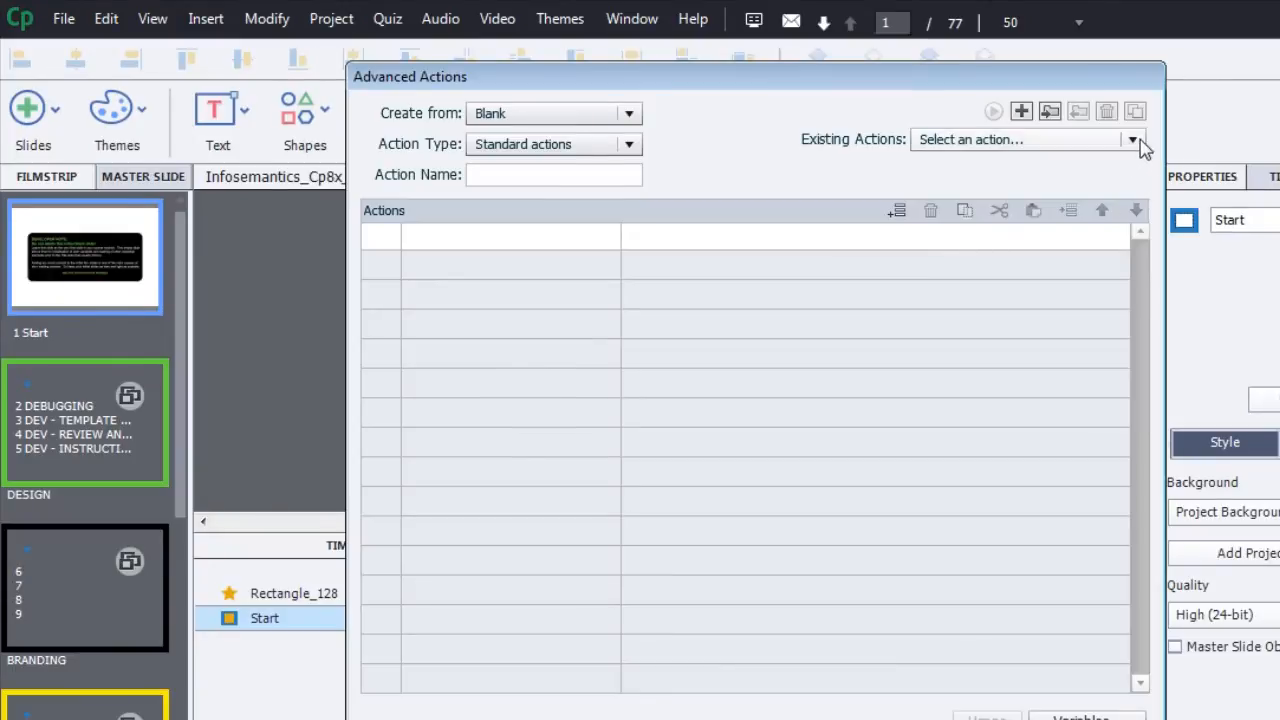
# Step: Browse the Existing Actions list from Complete_Section_04 down to SETUP_MENU_SLIDE
pyautogui.click(1132, 140)
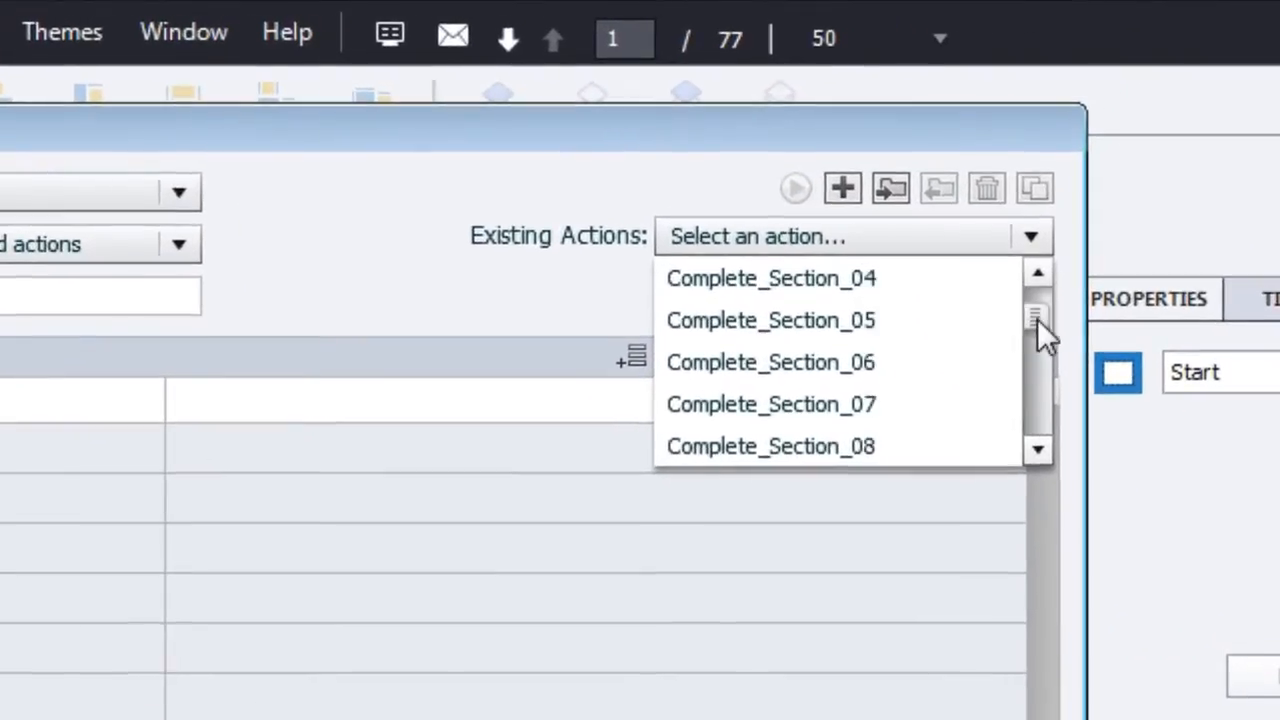
pyautogui.scroll(-3)
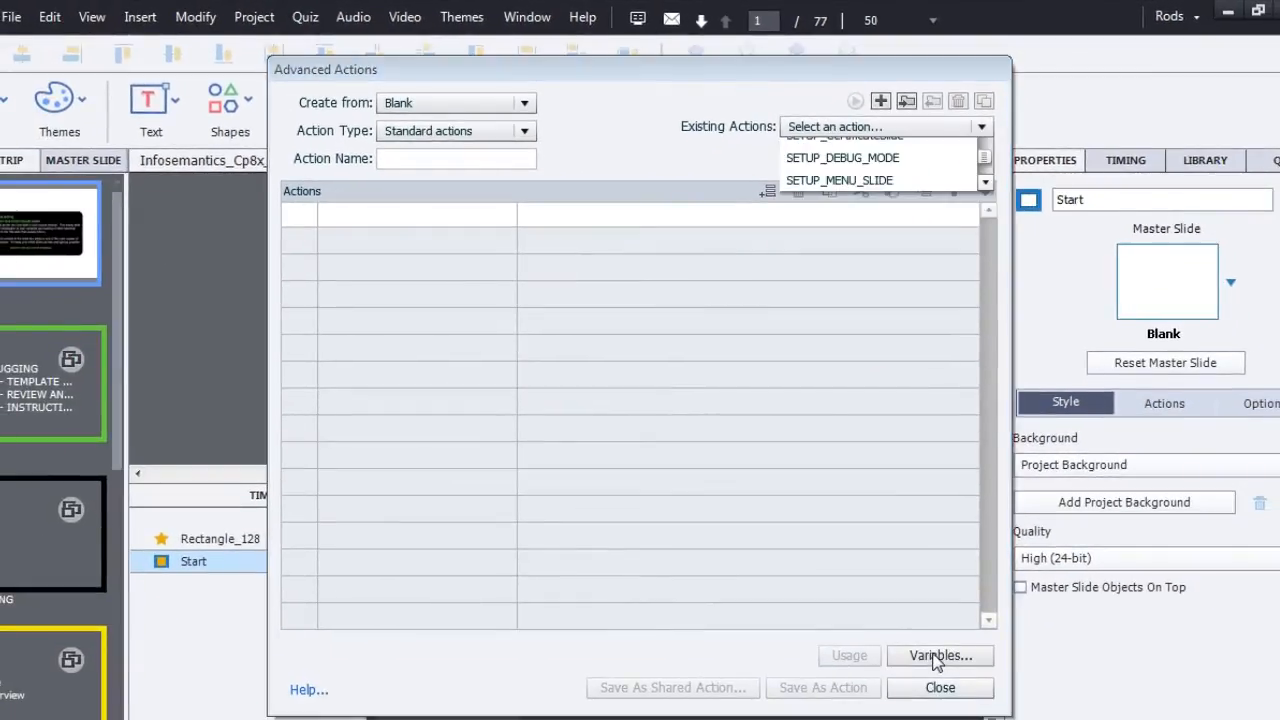
pyautogui.click(940, 656)
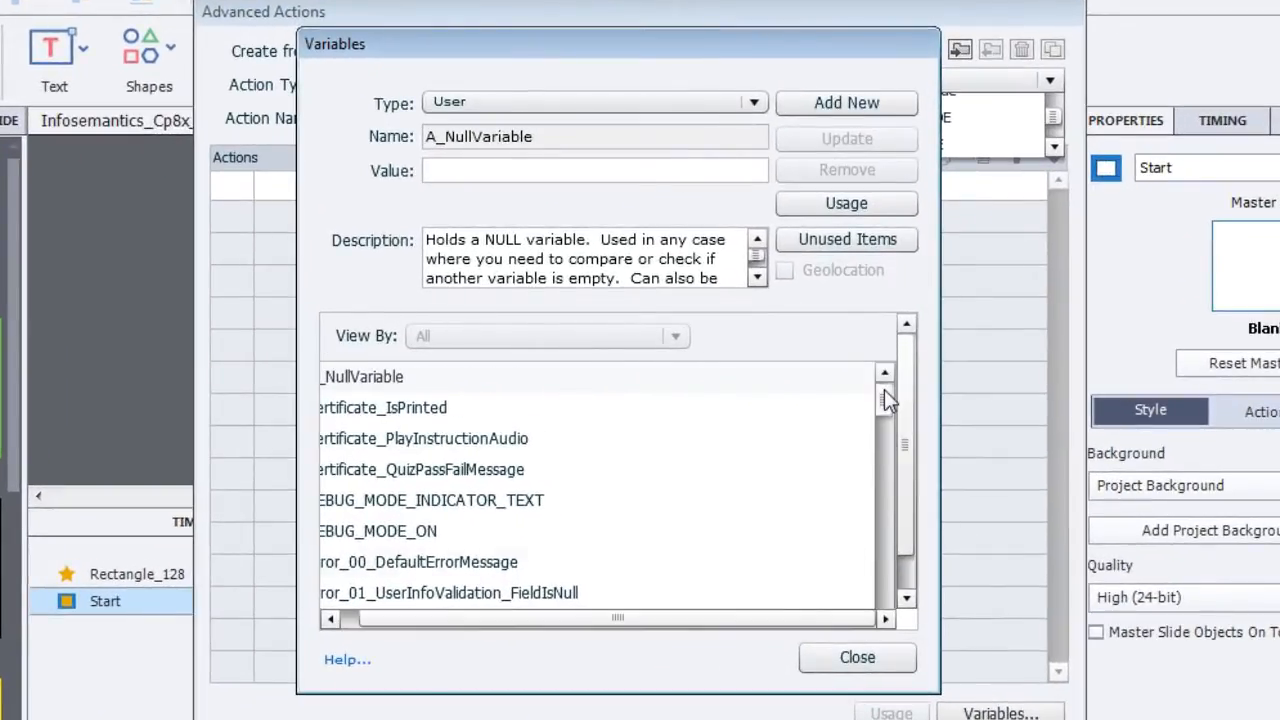
pyautogui.scroll(-3)
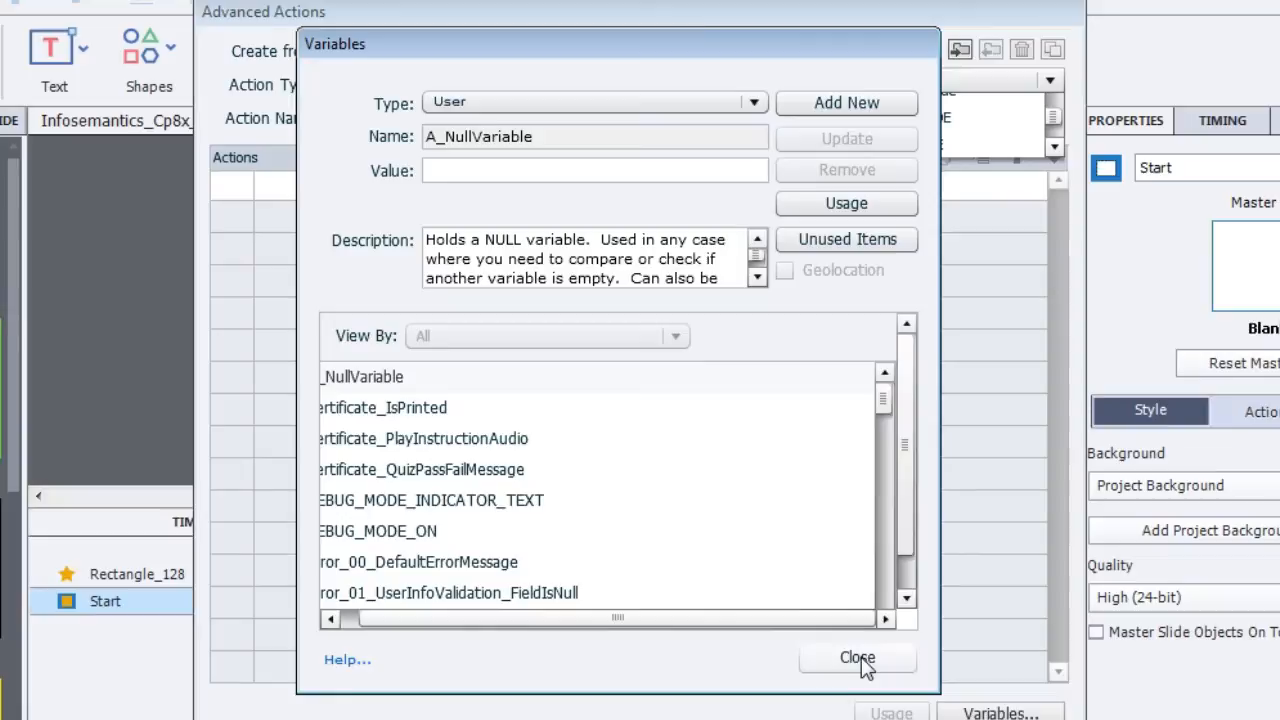
pyautogui.click(856, 656)
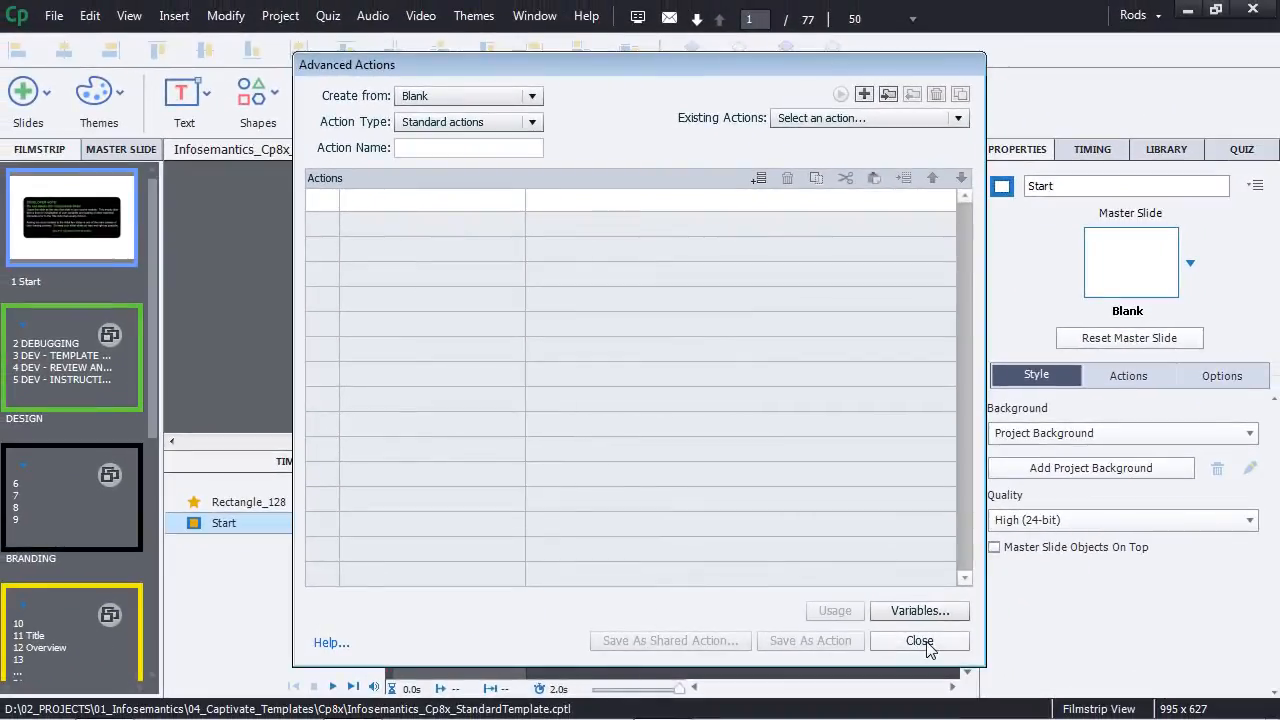
# Step: Start a new Project From Template using Infosemantics_Cp8x_StandardTemplate.cptl
pyautogui.click(920, 640)
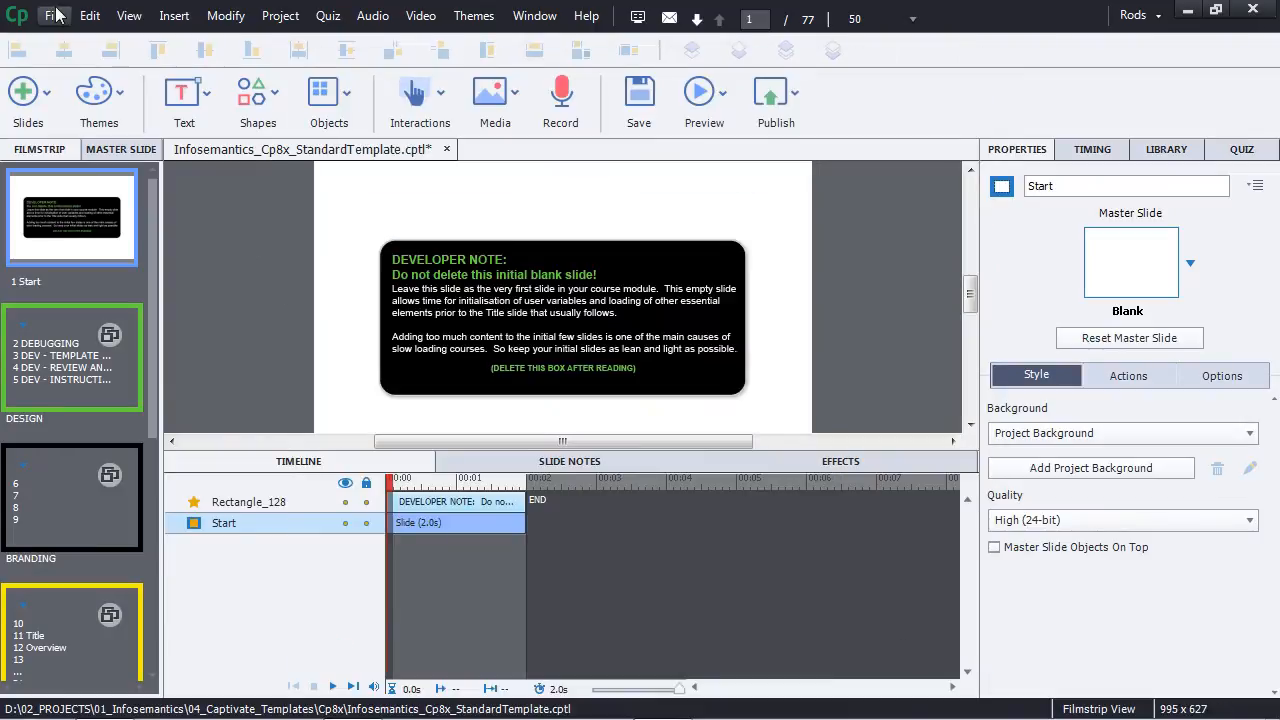
pyautogui.click(54, 16)
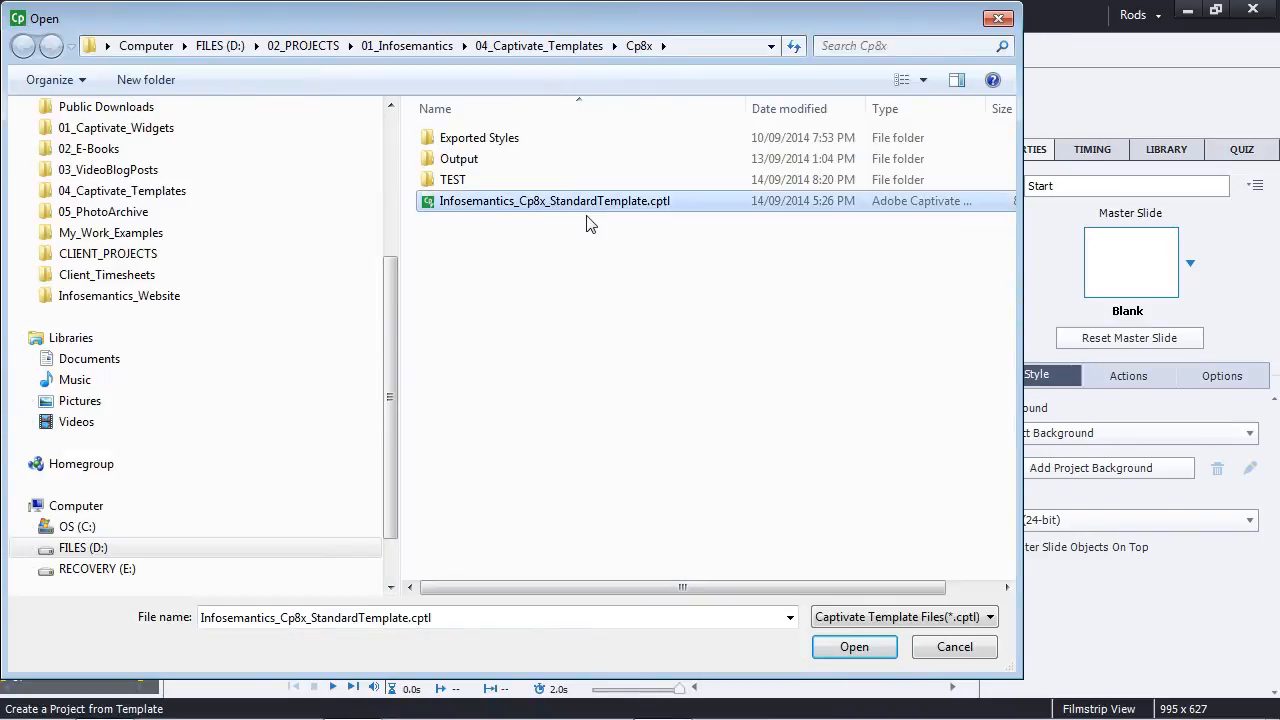
pyautogui.click(854, 646)
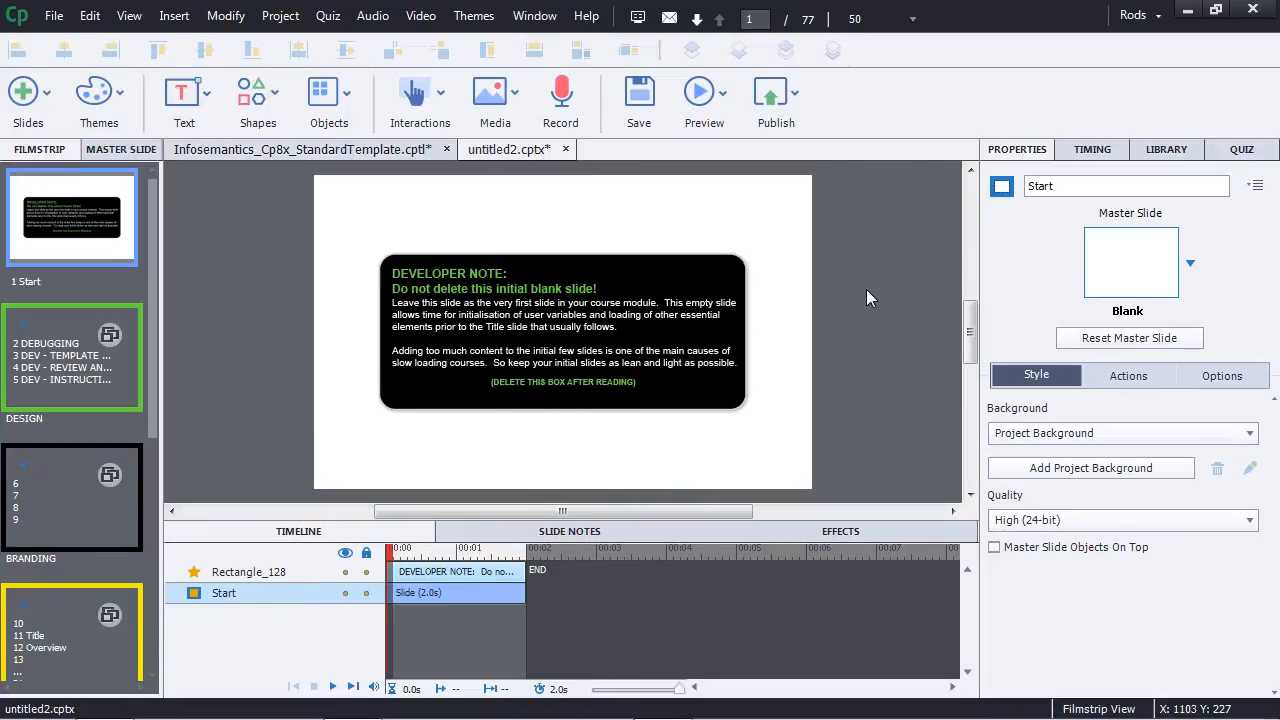
pyautogui.moveTo(268, 194)
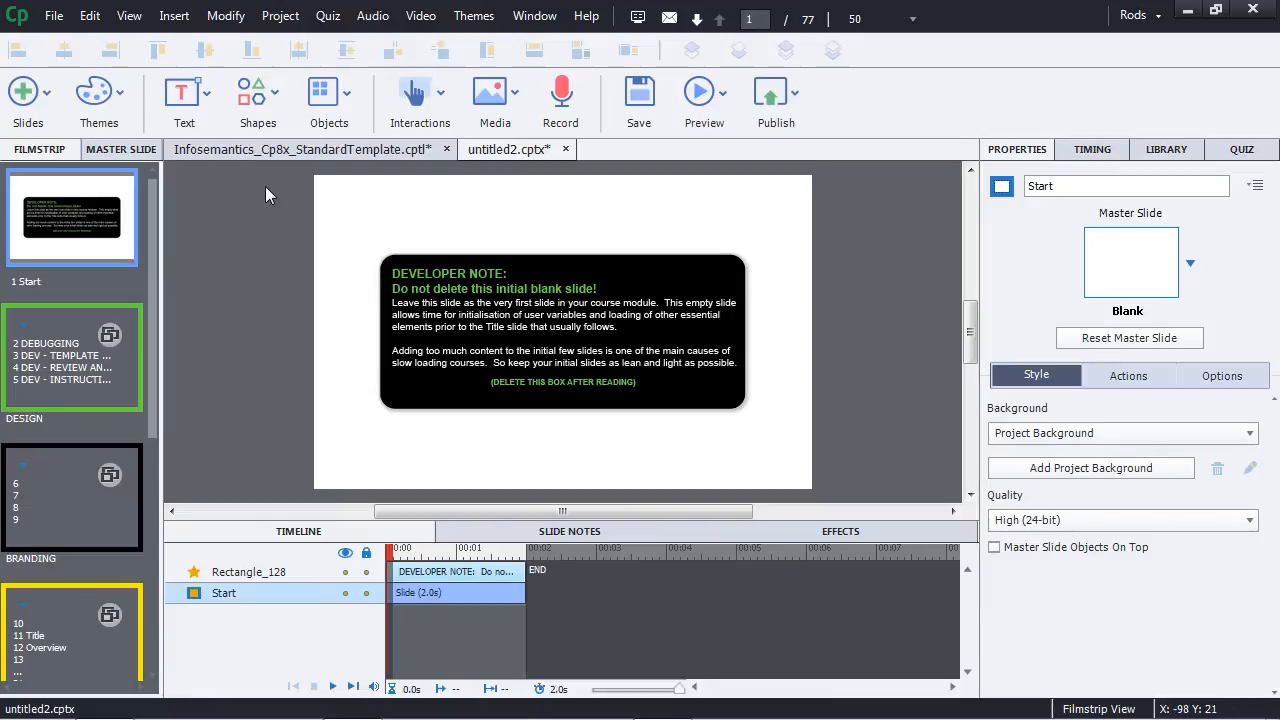
pyautogui.moveTo(864, 284)
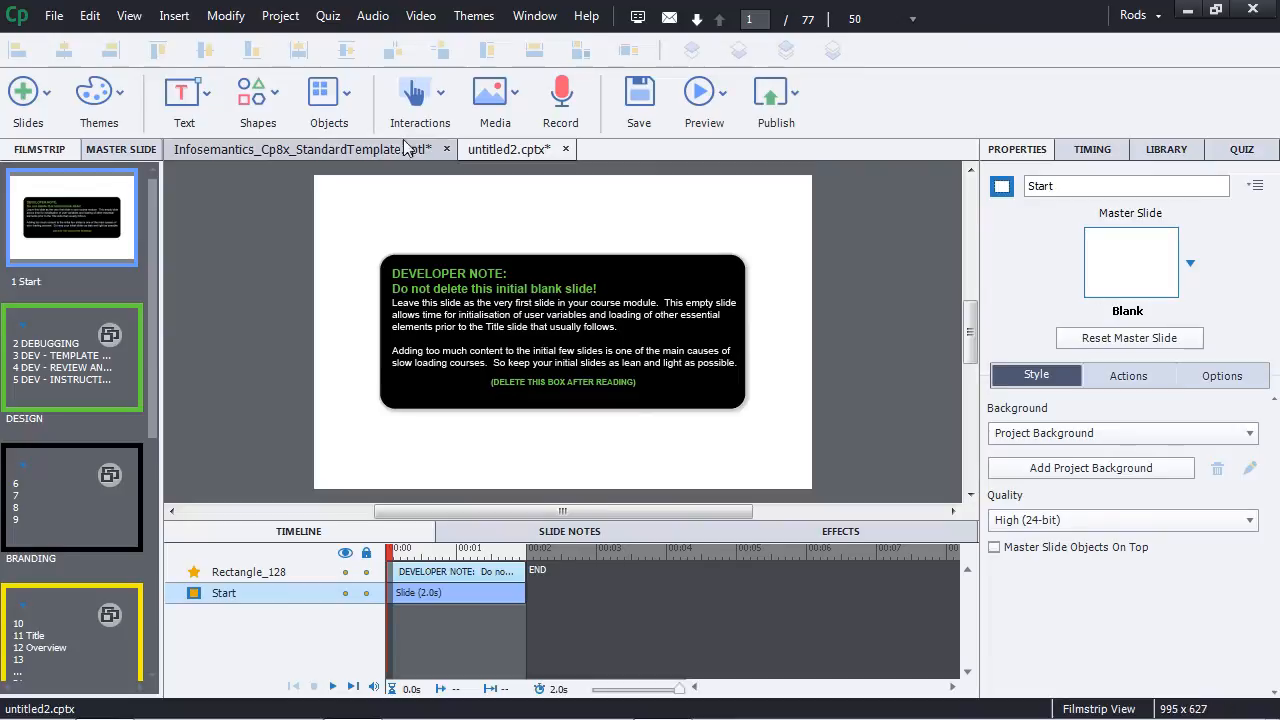
# Step: Browse untitled2's Existing Actions, revealing duplicates like Complete_Section_01_1 and QUIZ_CheckNumAttempts_1
pyautogui.click(280, 16)
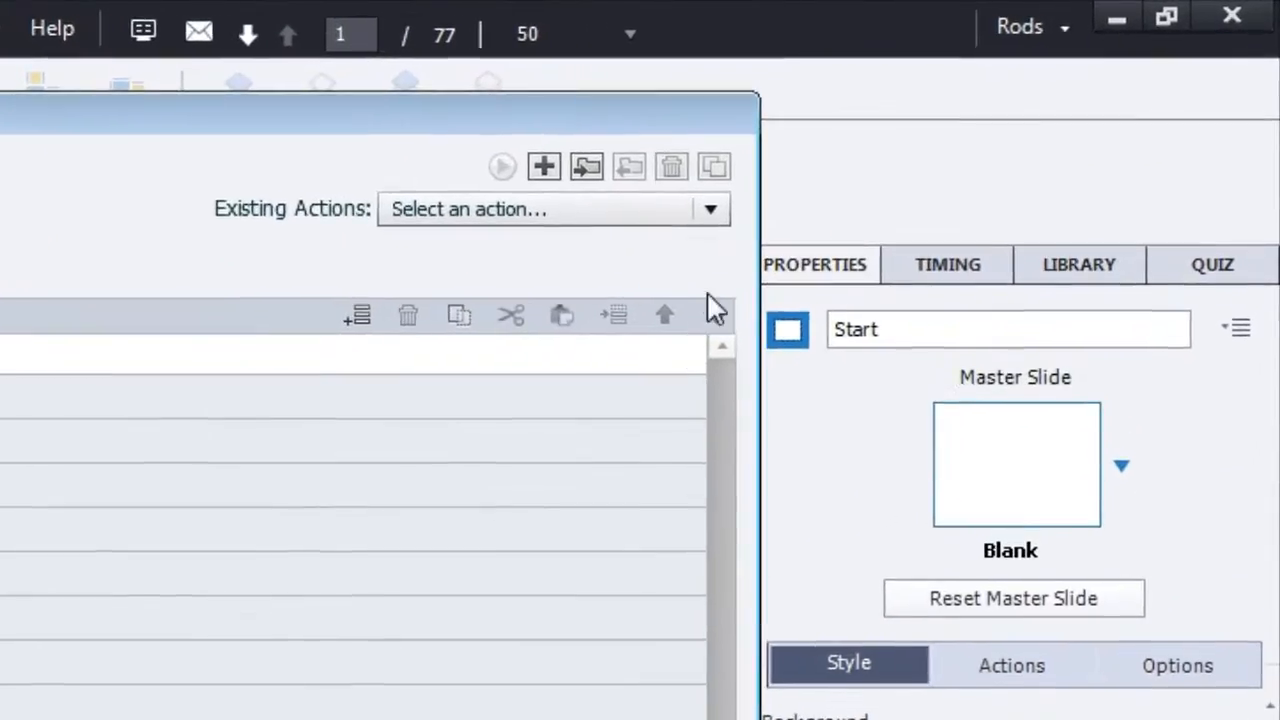
pyautogui.click(710, 208)
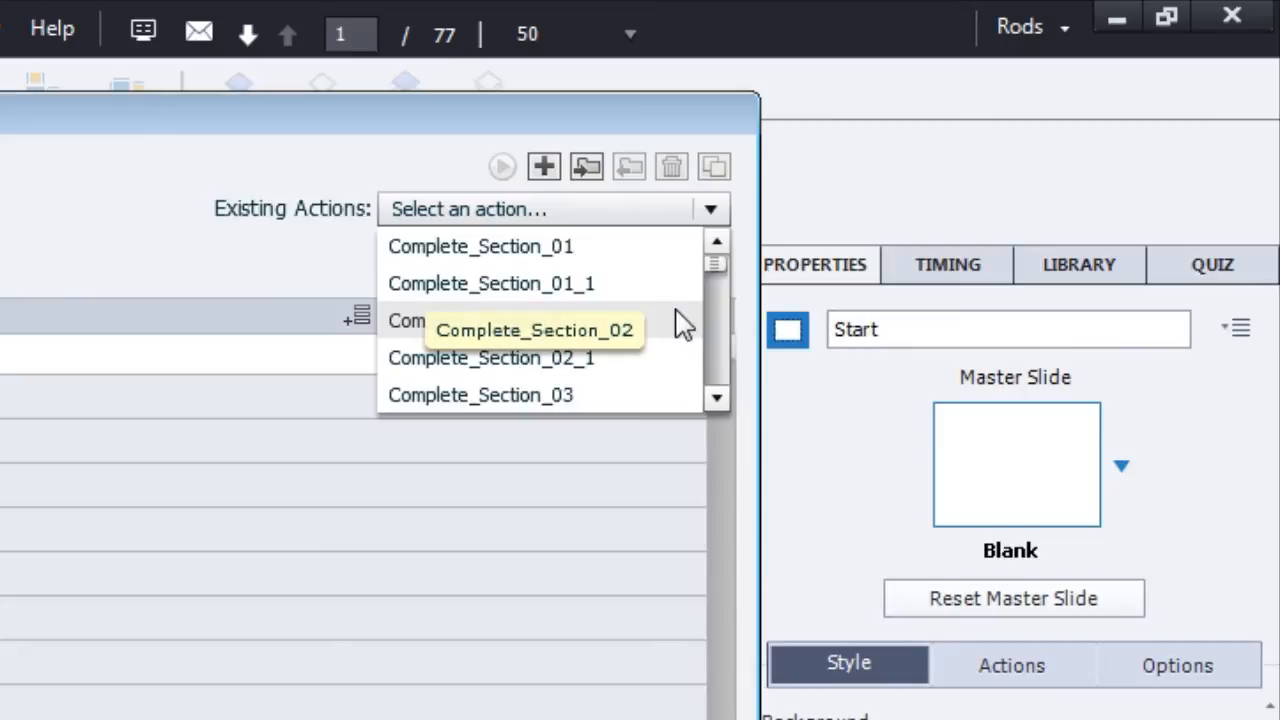
pyautogui.moveTo(650, 300)
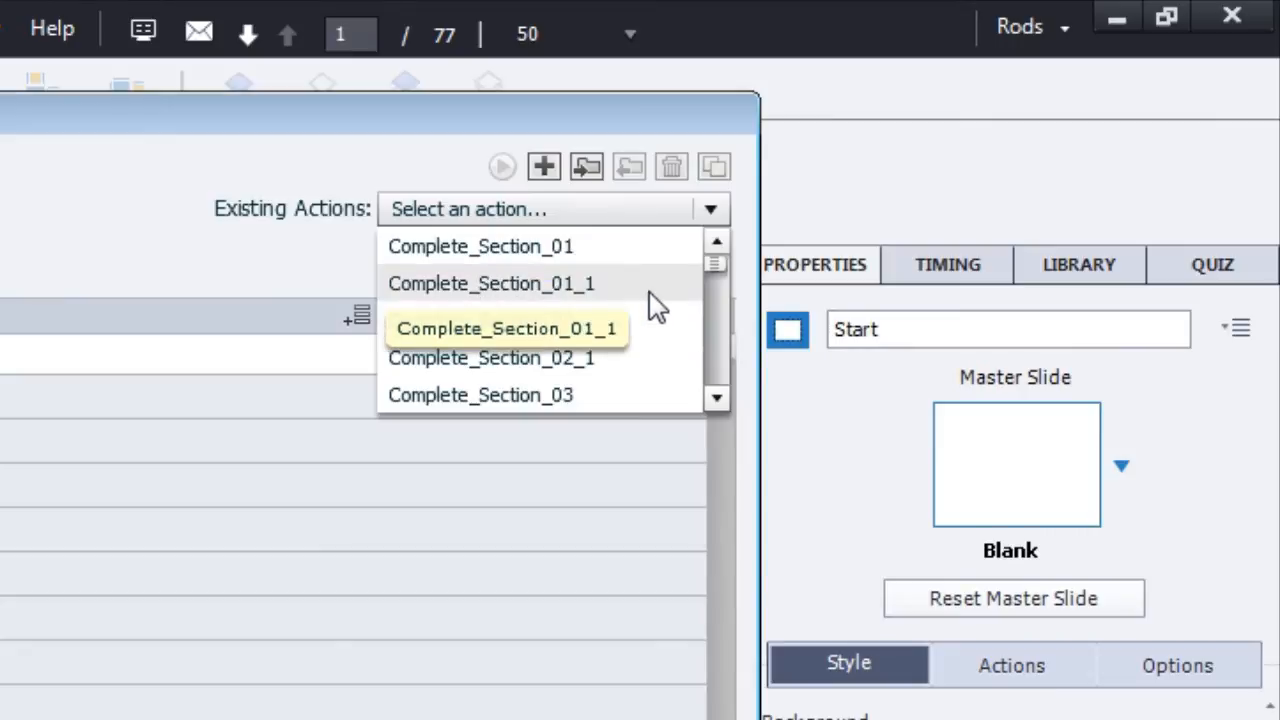
pyautogui.scroll(-3)
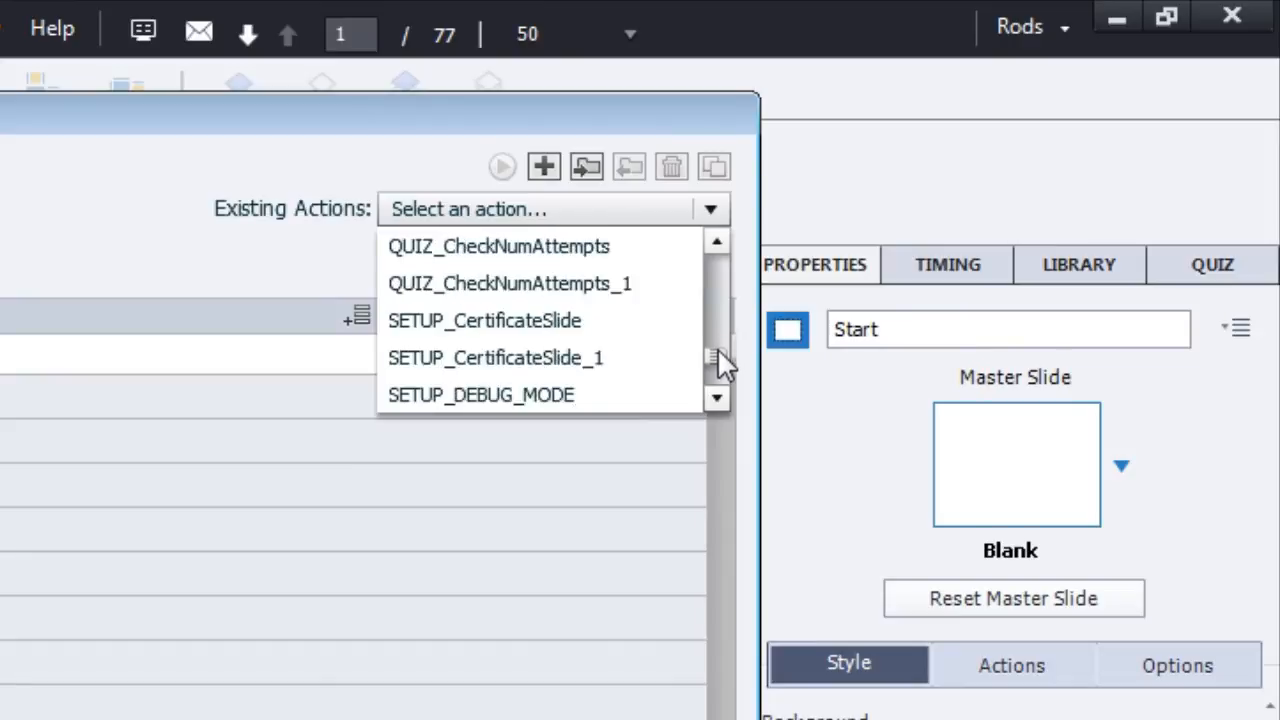
pyautogui.scroll(-3)
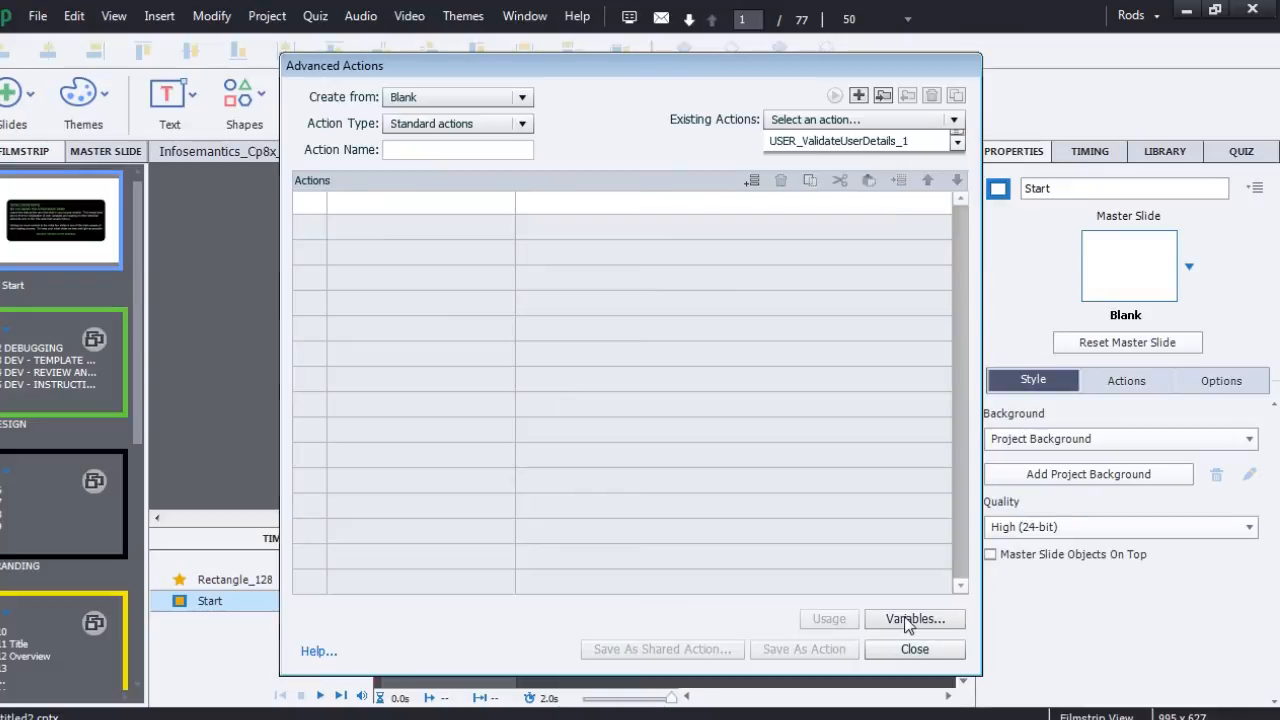
# Step: Review the Variables list's numbered duplicates such as Section_CompletionStatus_Completed154, then close it
pyautogui.click(912, 618)
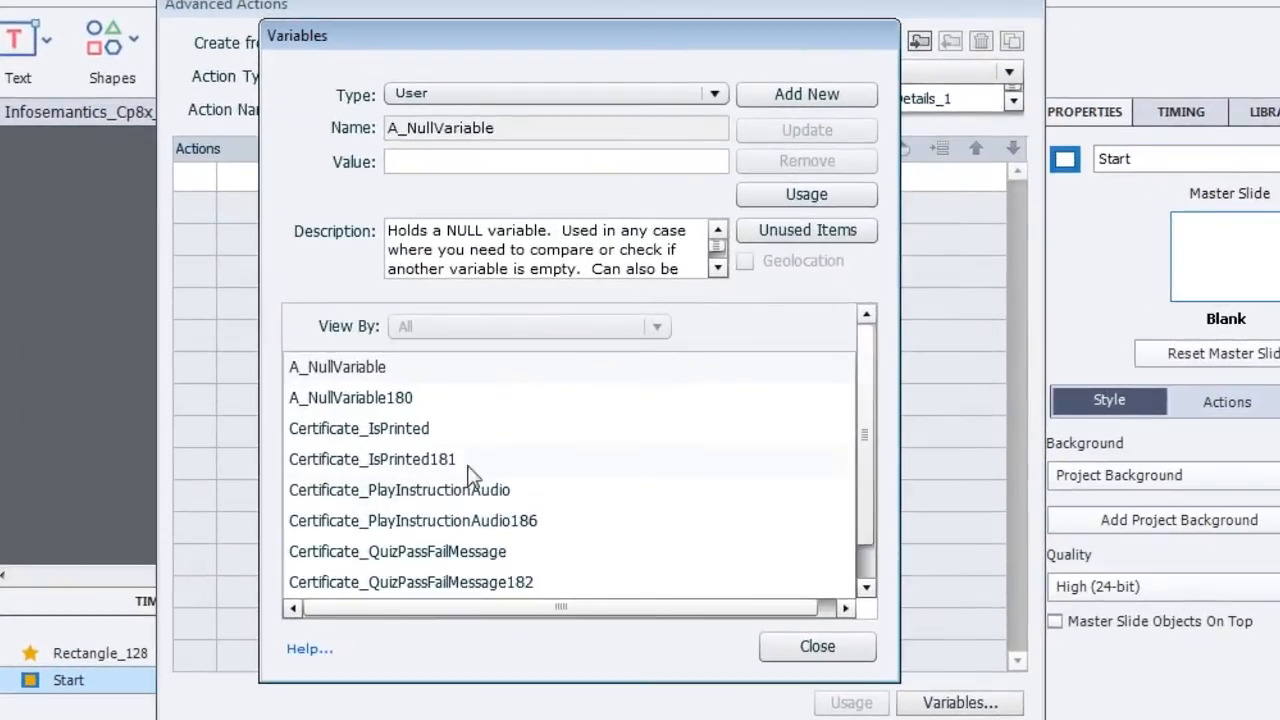
pyautogui.moveTo(624, 560)
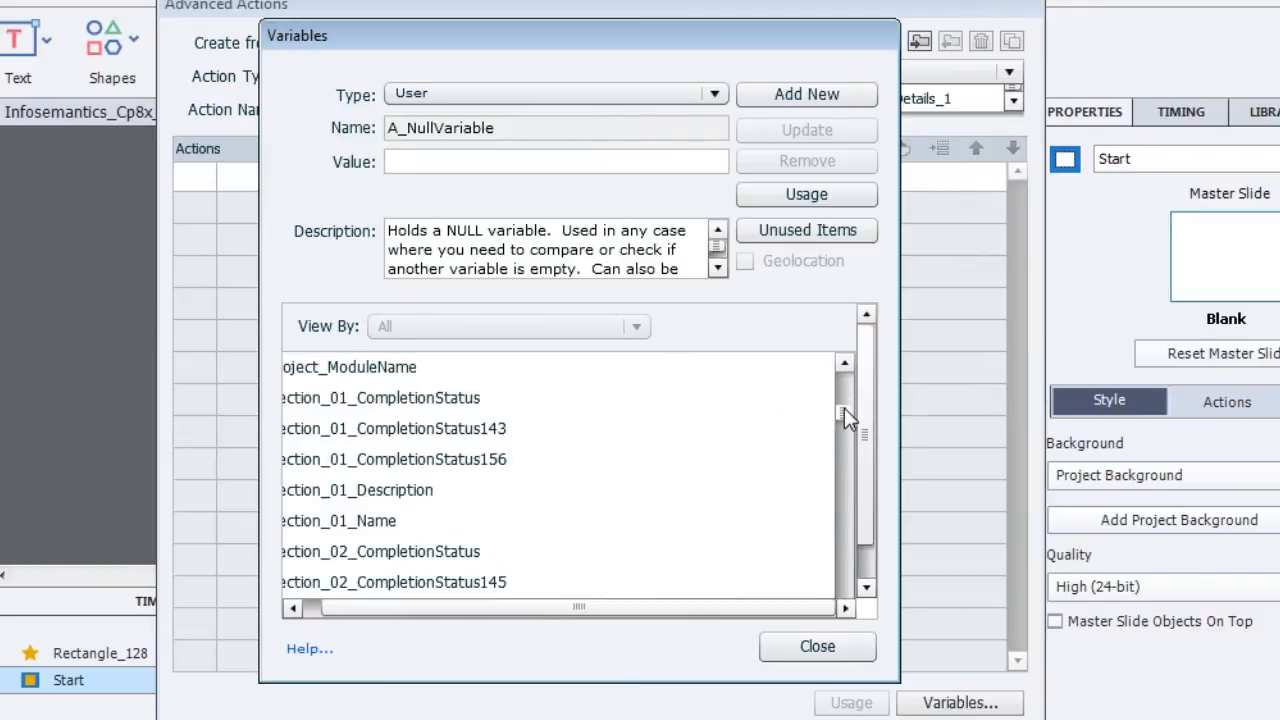
pyautogui.scroll(-3)
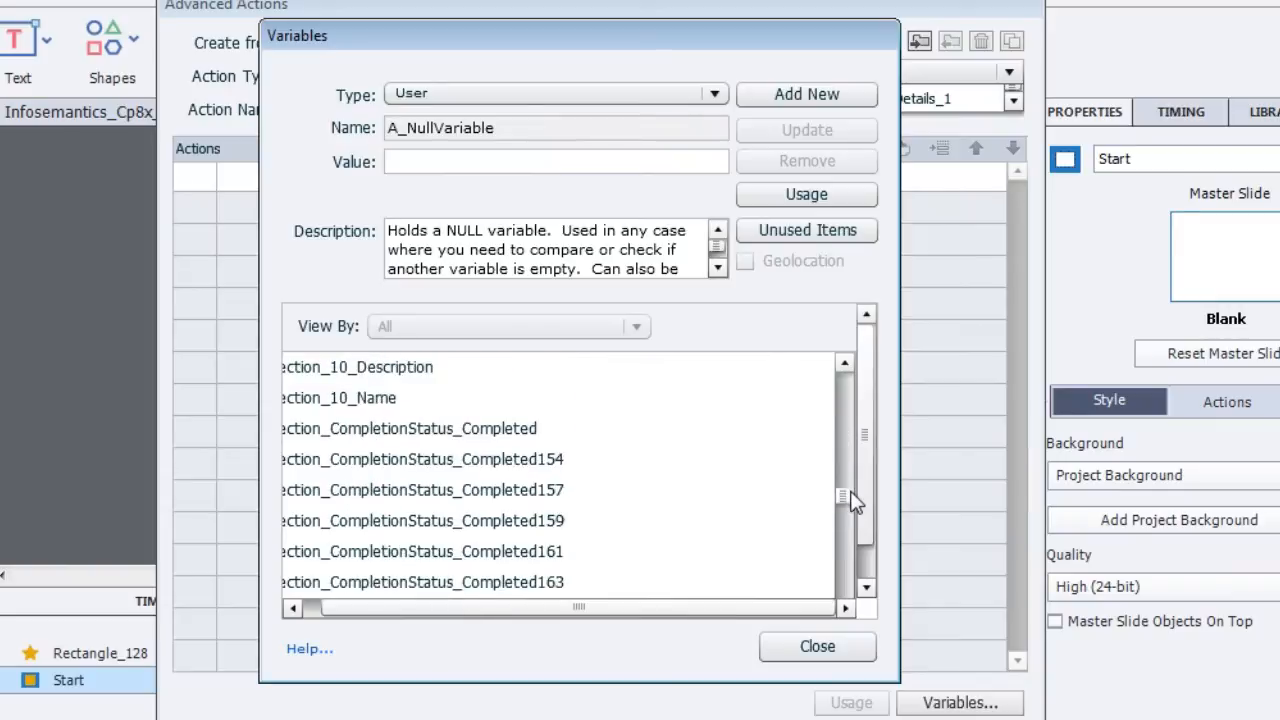
pyautogui.scroll(-3)
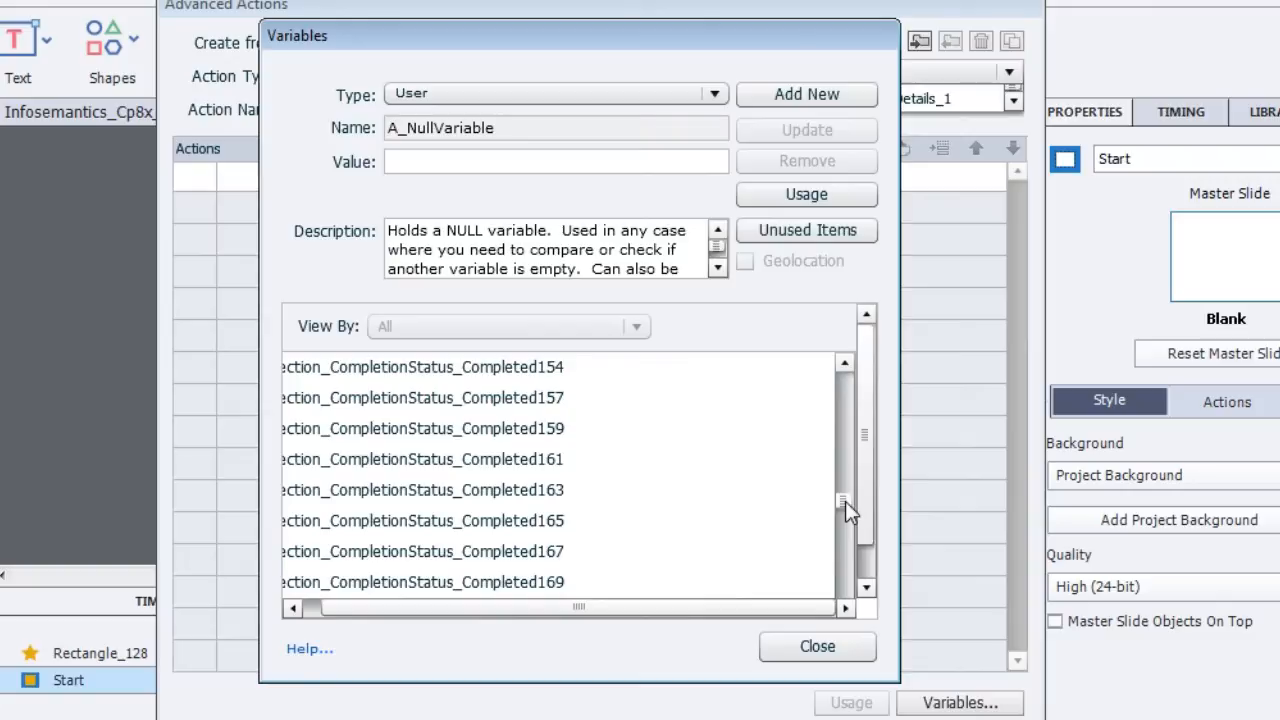
pyautogui.moveTo(822, 680)
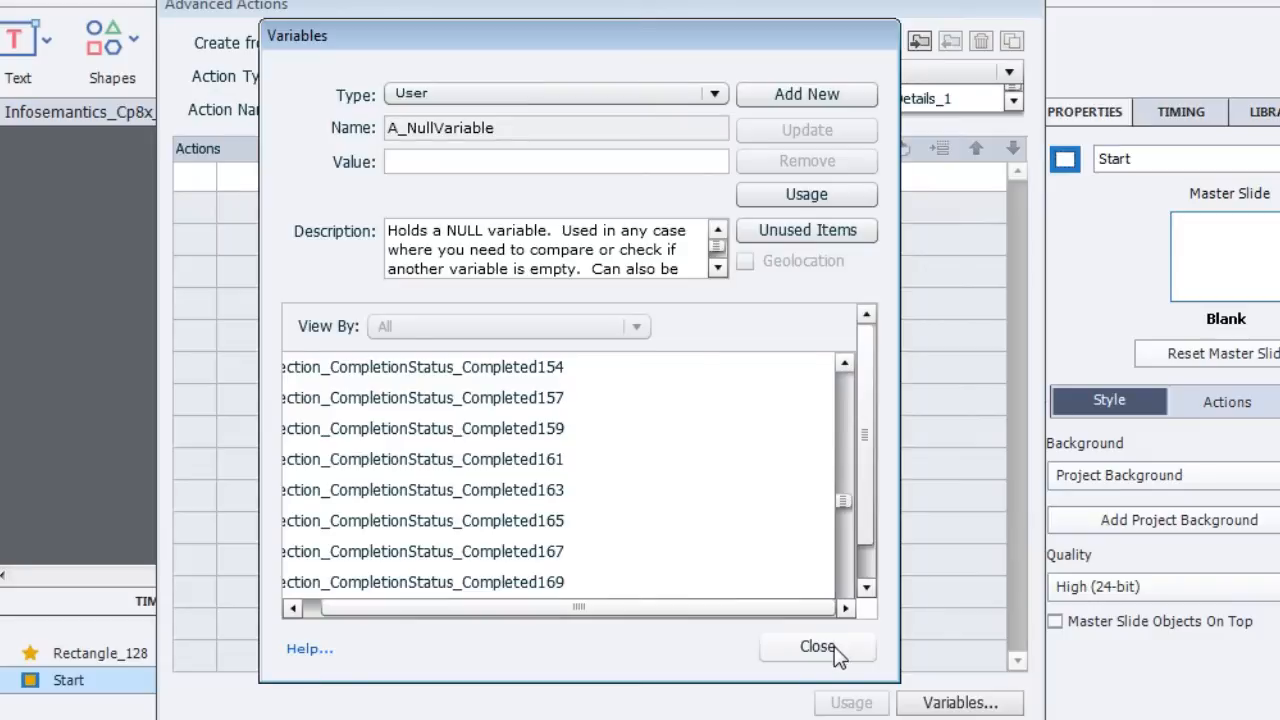
pyautogui.click(816, 646)
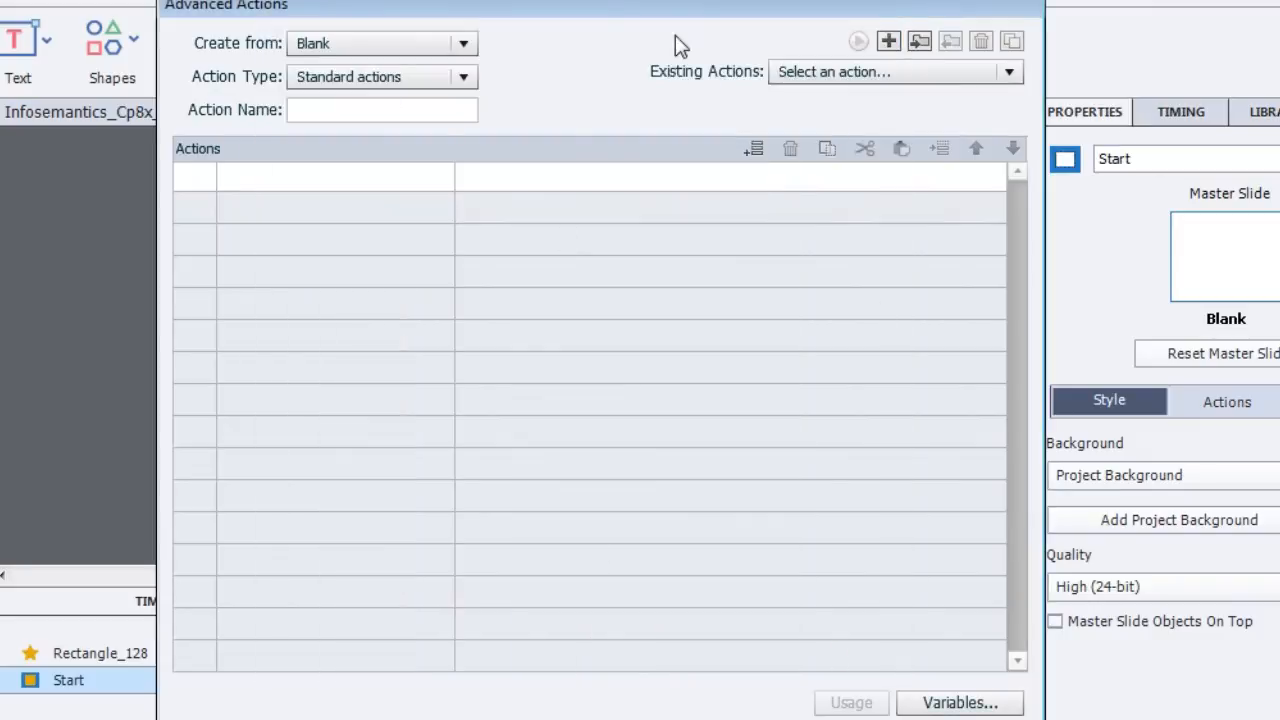
# Step: Try deleting Complete_Section_01_1, accept the refusal warning, and check its Usage
pyautogui.click(1008, 72)
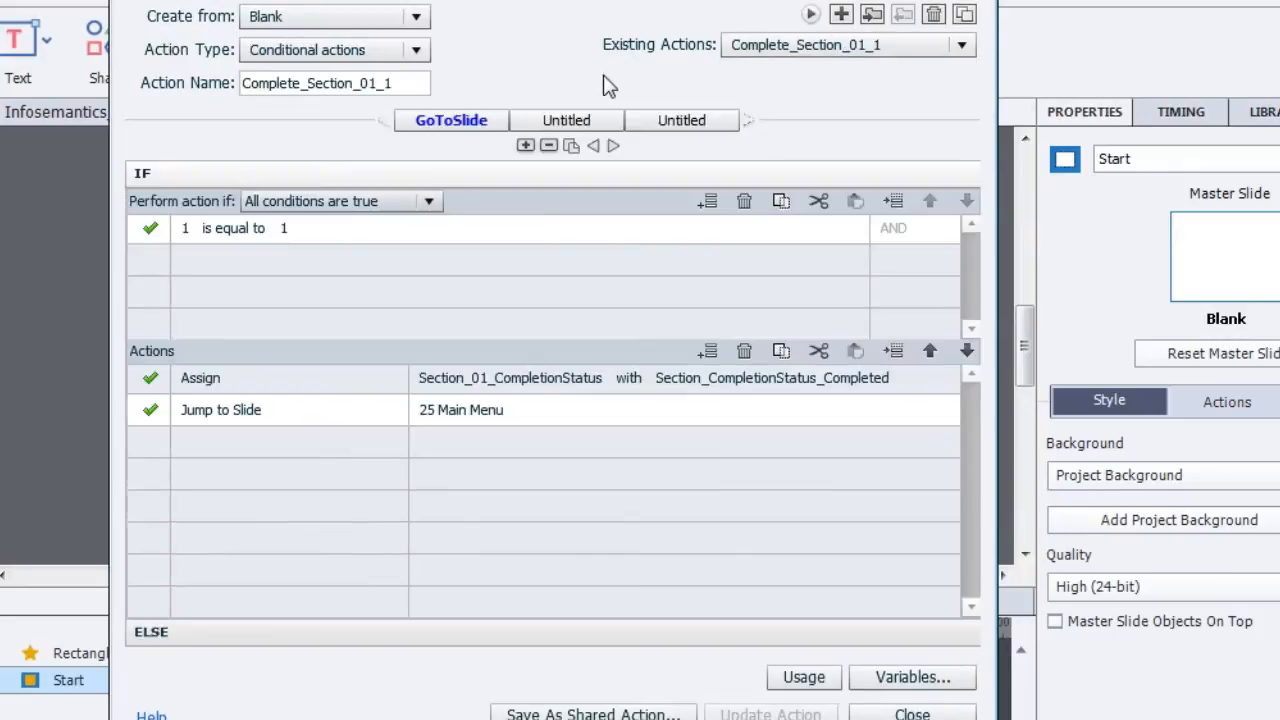
pyautogui.moveTo(596, 30)
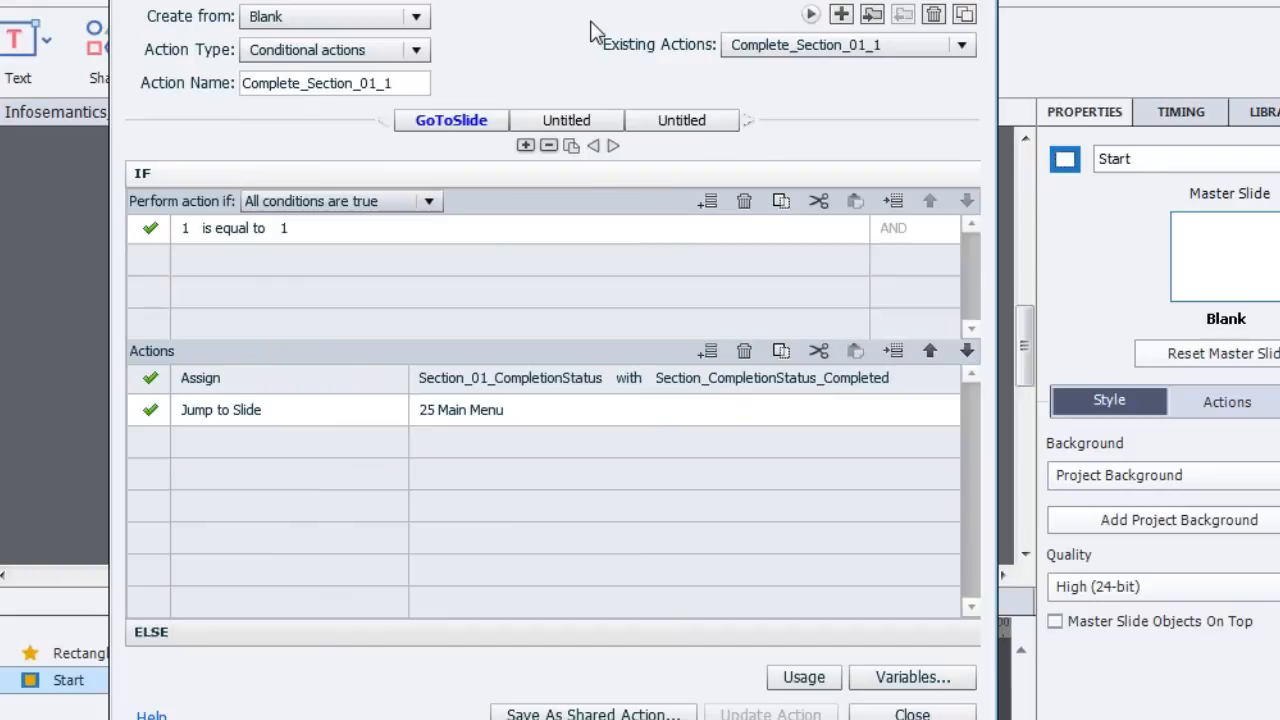
pyautogui.moveTo(984, 70)
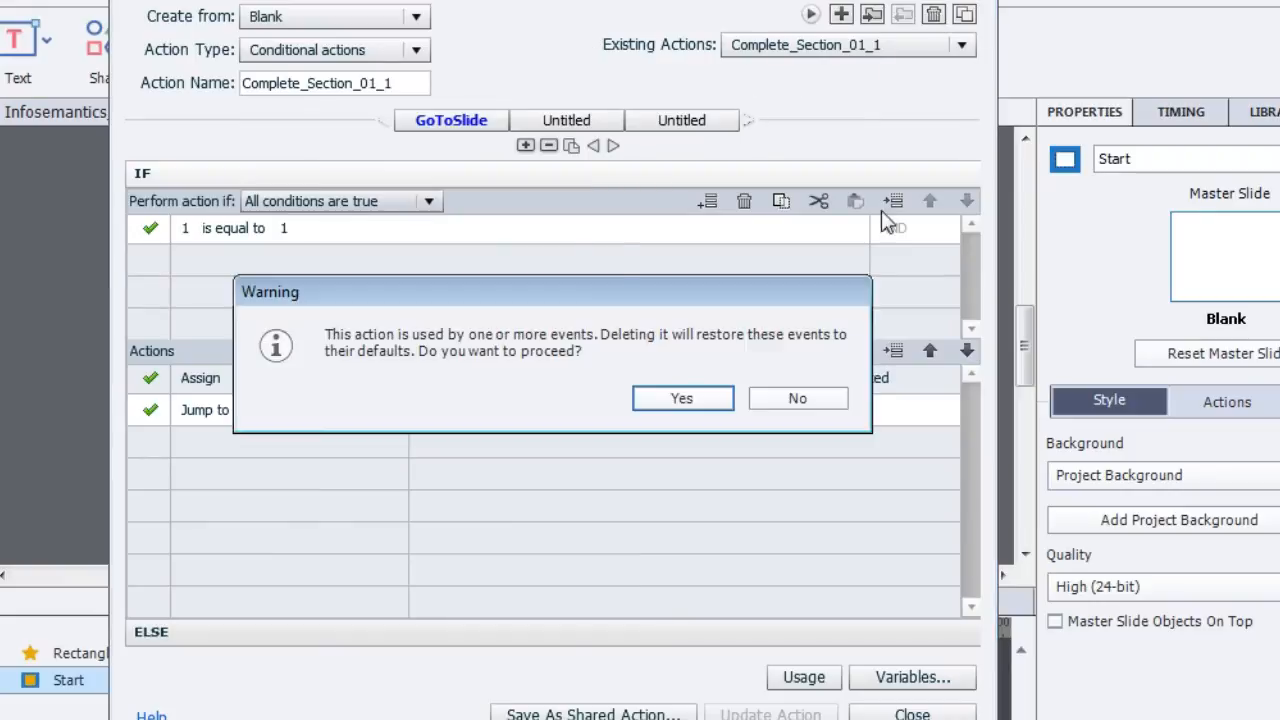
pyautogui.click(682, 398)
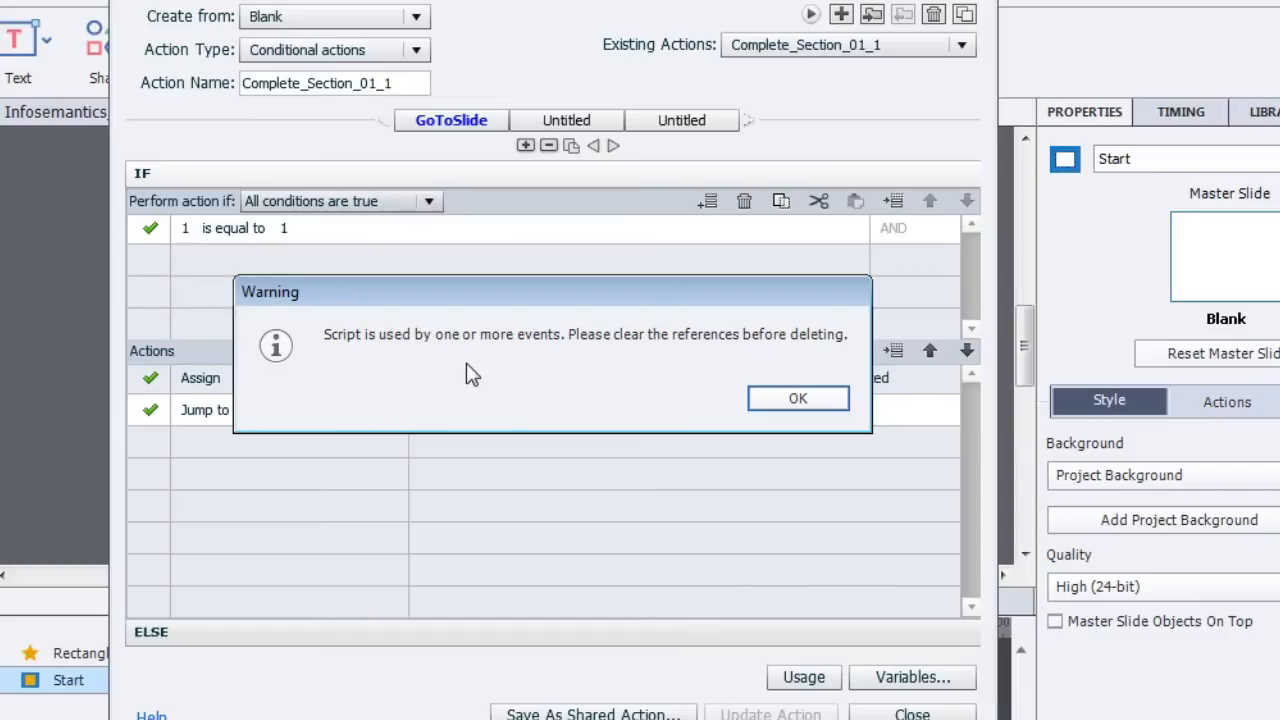
pyautogui.moveTo(664, 376)
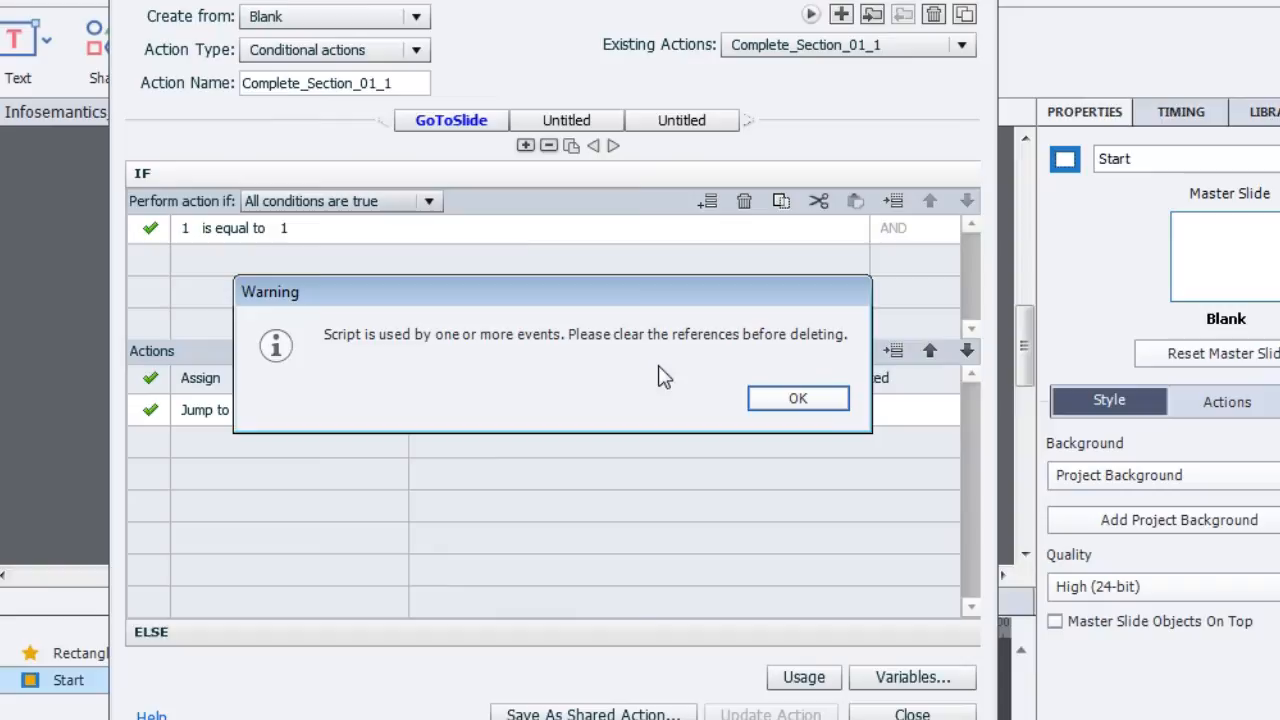
pyautogui.moveTo(790, 364)
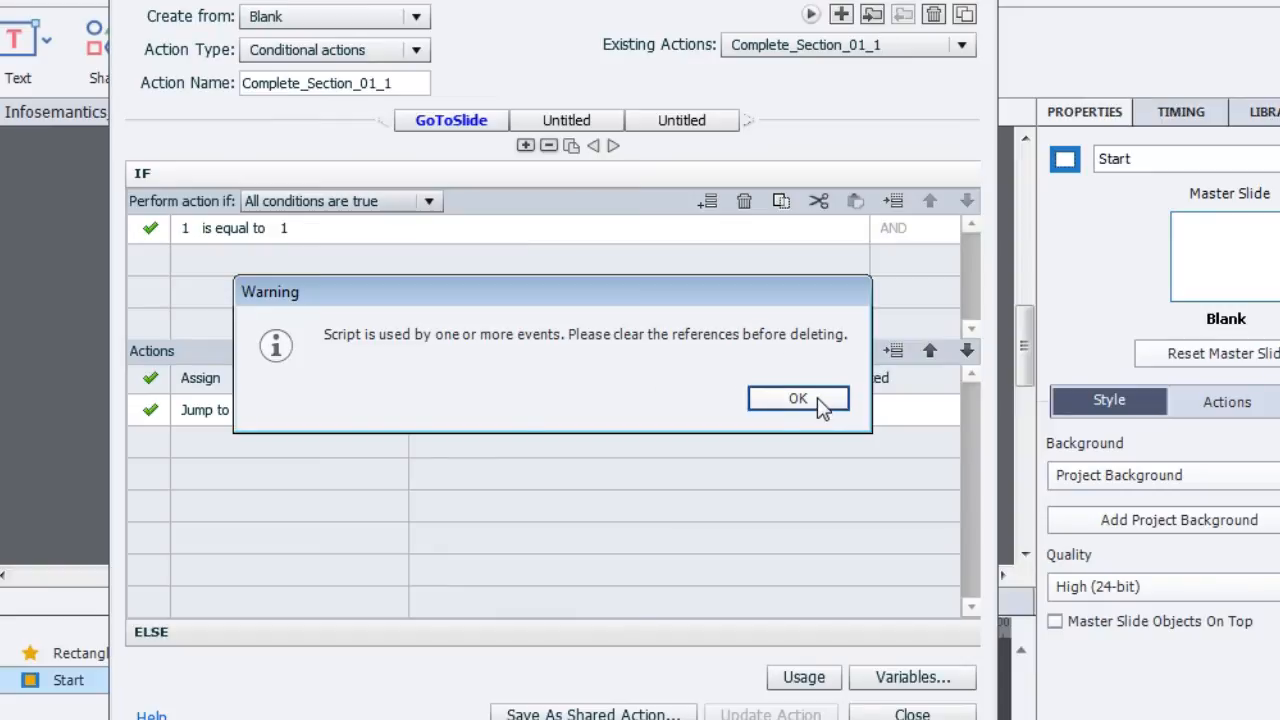
pyautogui.click(796, 398)
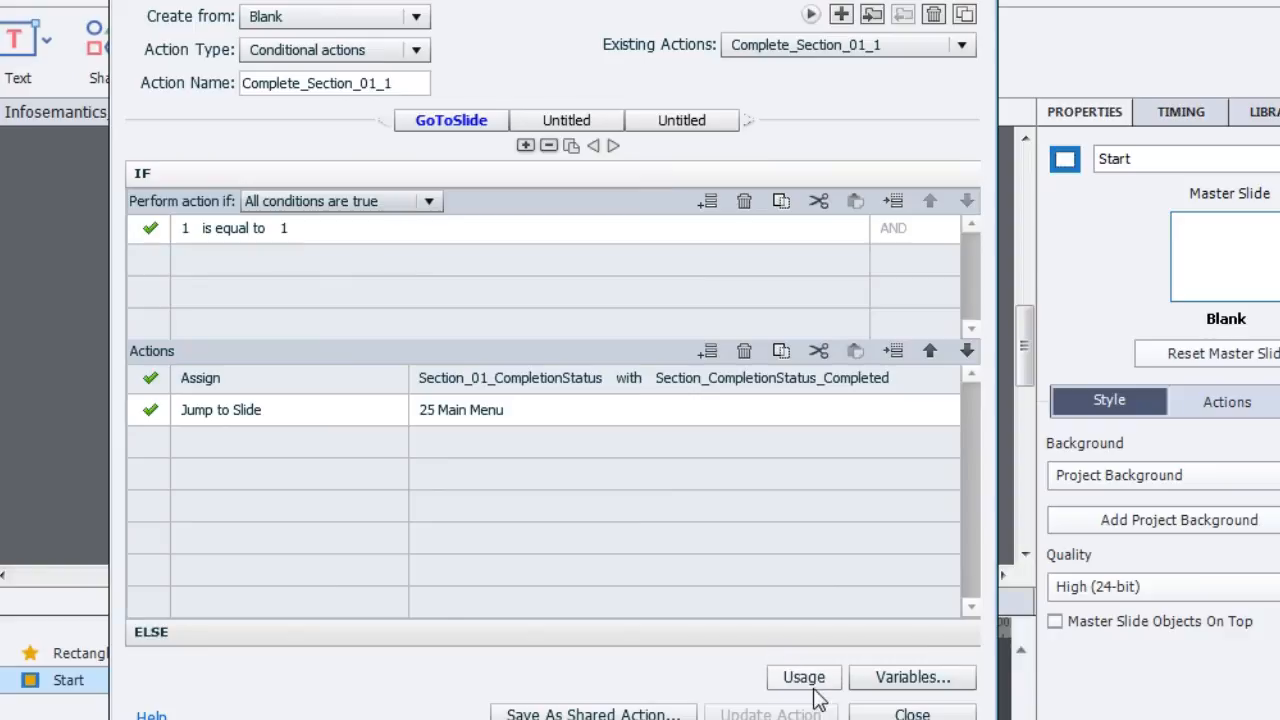
pyautogui.click(804, 676)
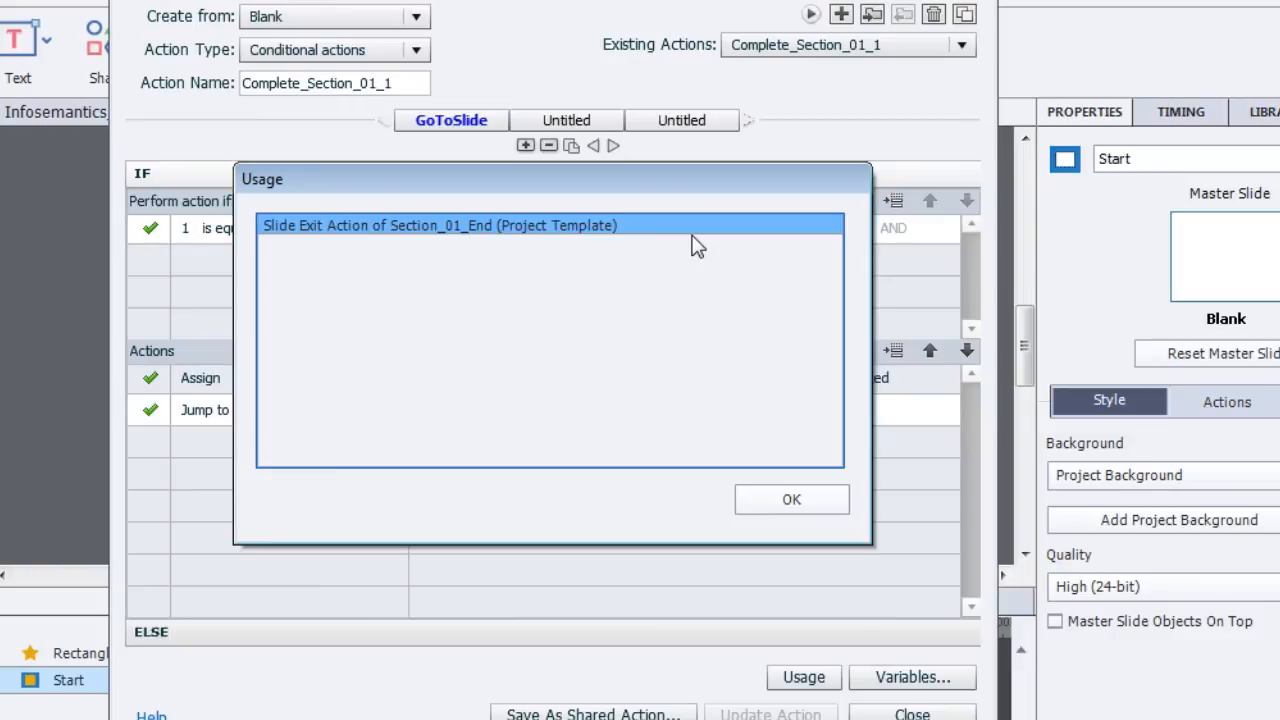
pyautogui.moveTo(708, 190)
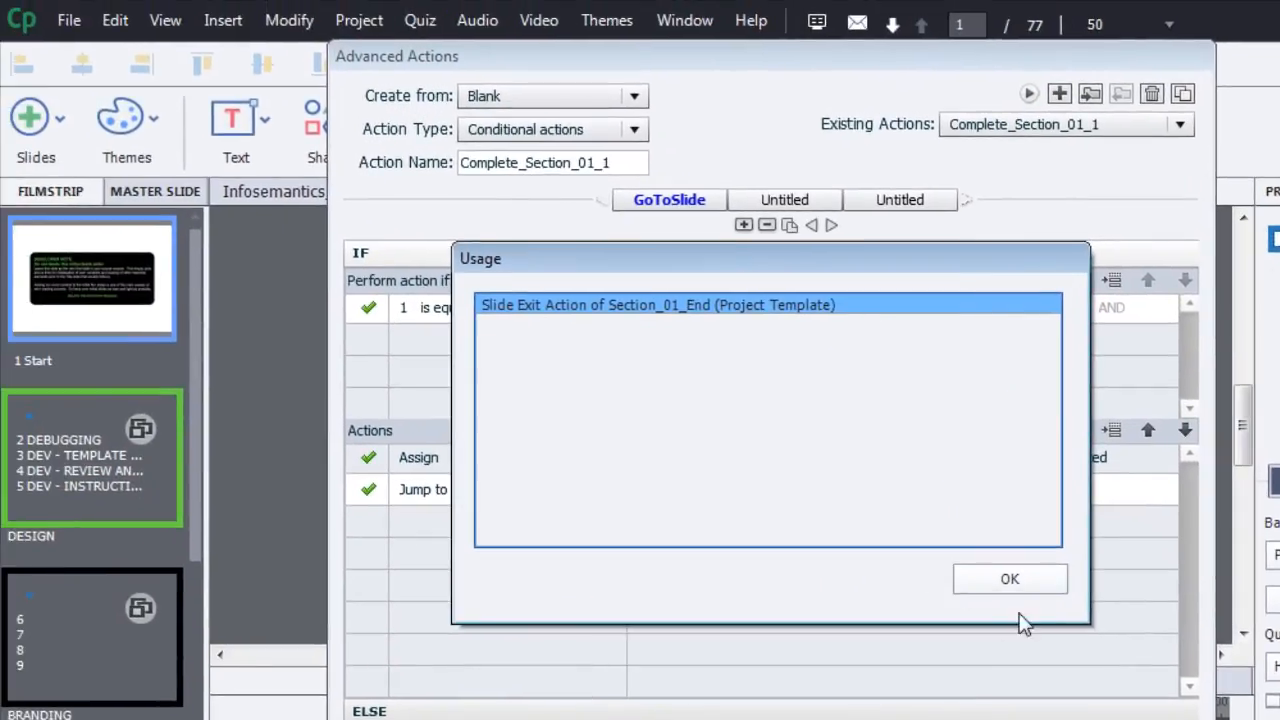
# Step: Close the Usage list showing Section_01_End's slide exit action, returning to the Start slide
pyautogui.click(1008, 578)
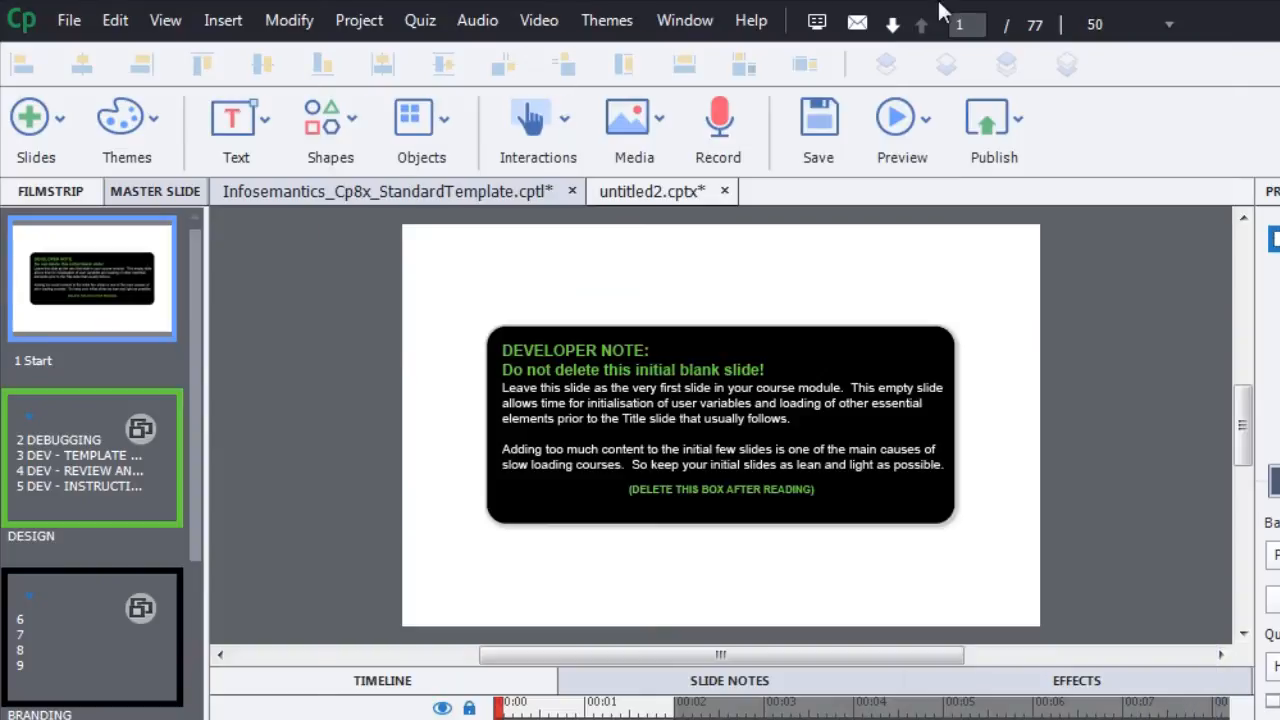
# Step: Try removing variable A_NullVariable180 and dismiss the in-use refusal warning
pyautogui.click(358, 20)
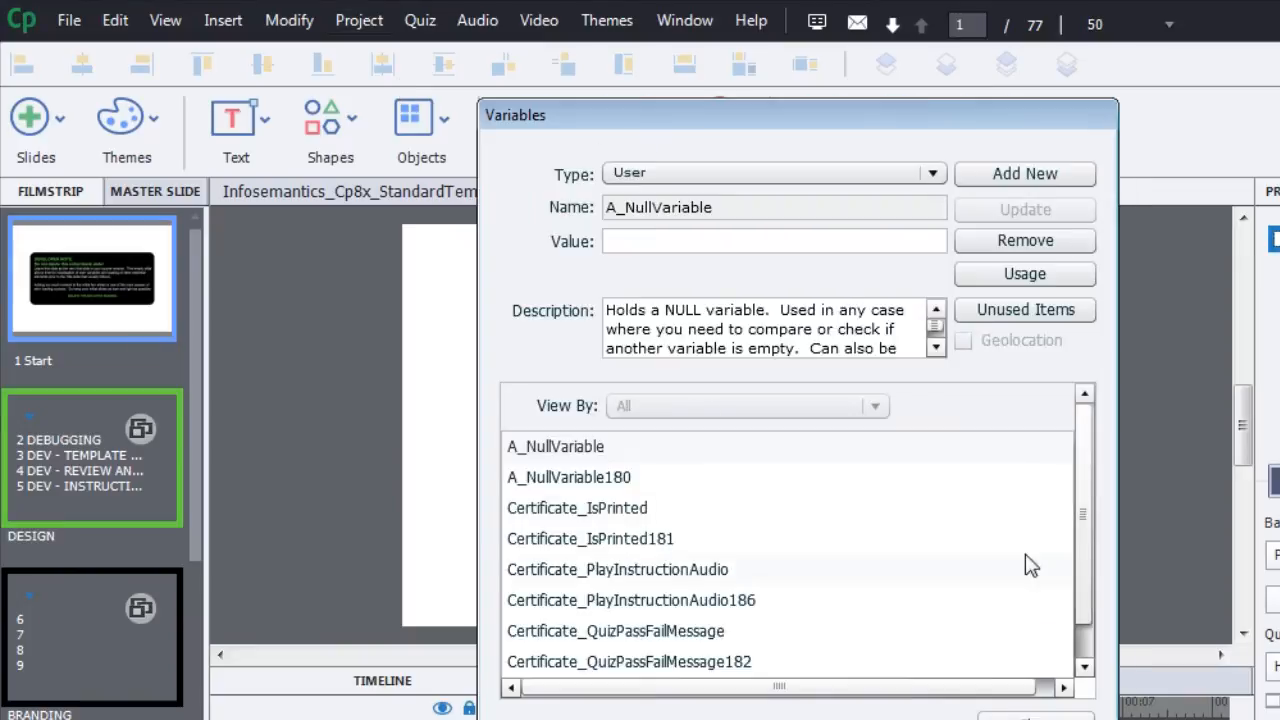
pyautogui.click(568, 476)
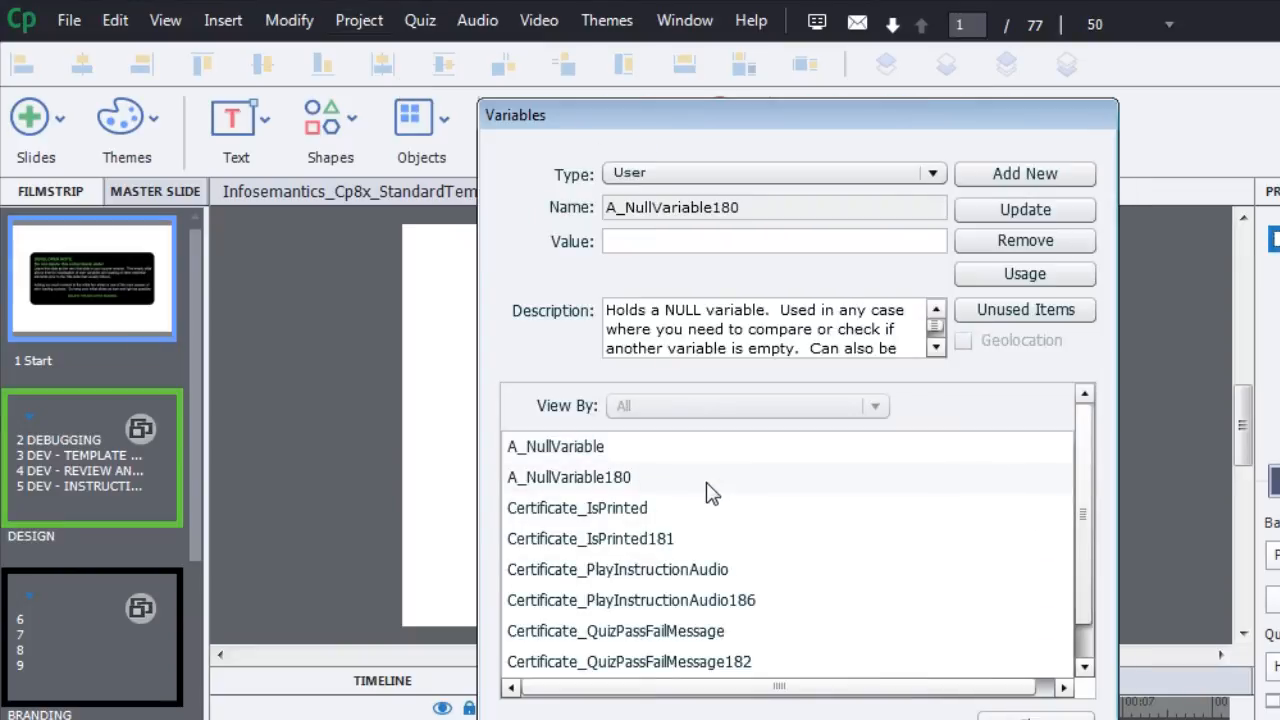
pyautogui.click(1024, 240)
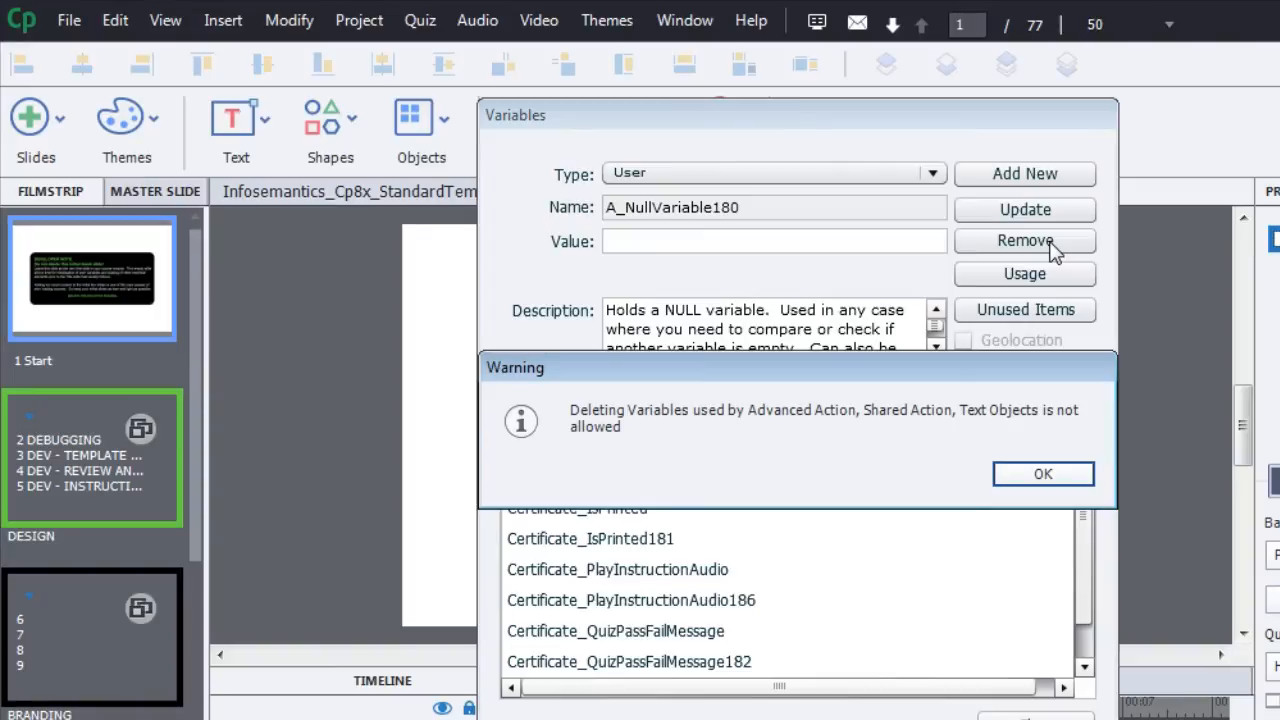
pyautogui.moveTo(724, 468)
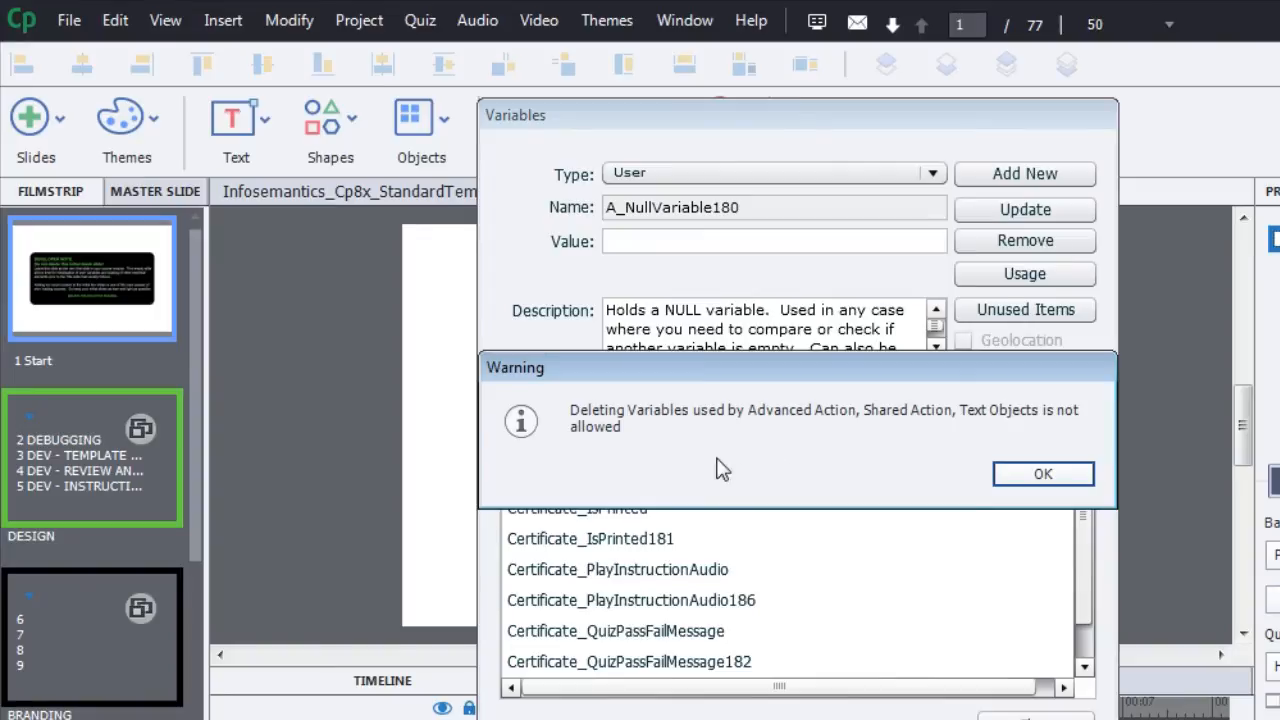
pyautogui.moveTo(928, 432)
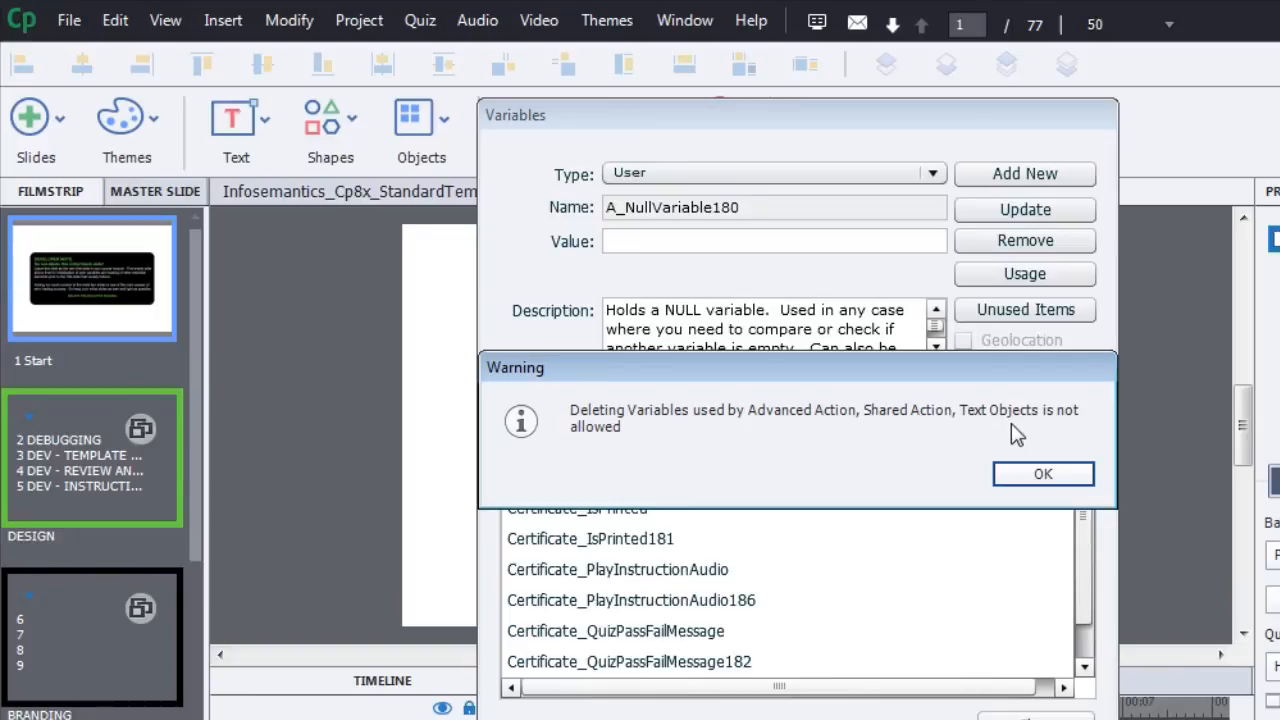
pyautogui.click(1044, 472)
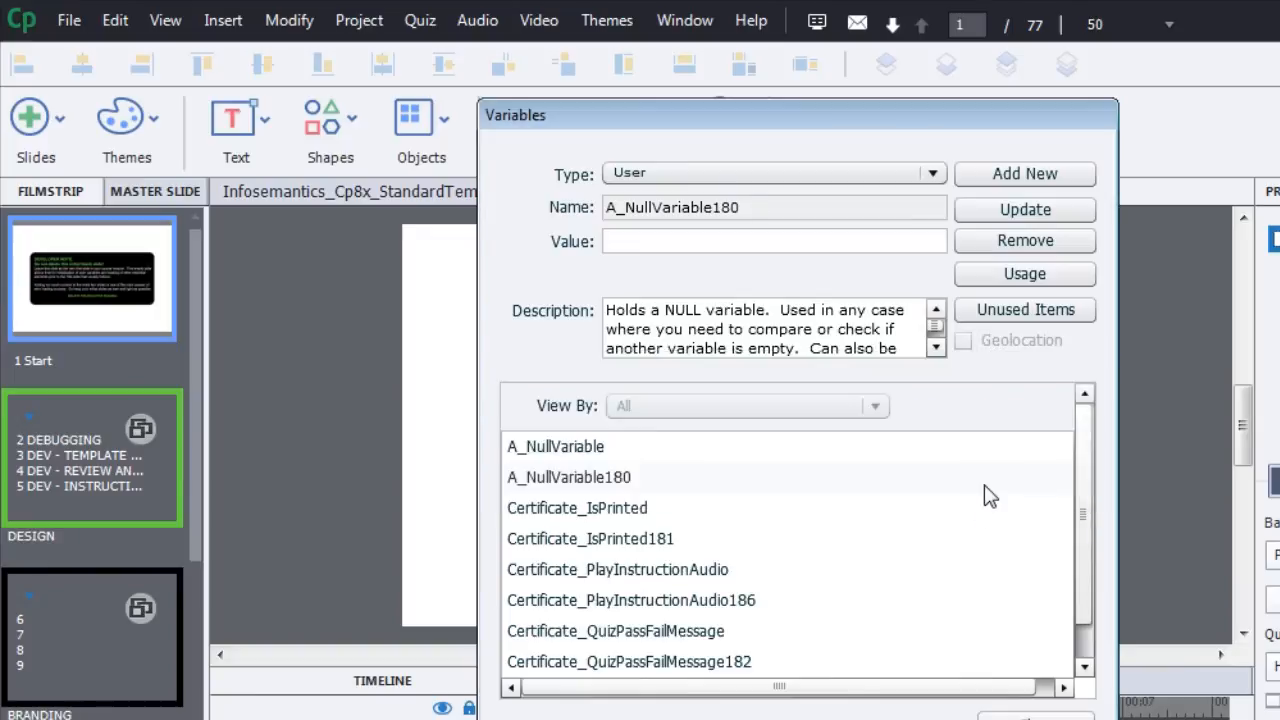